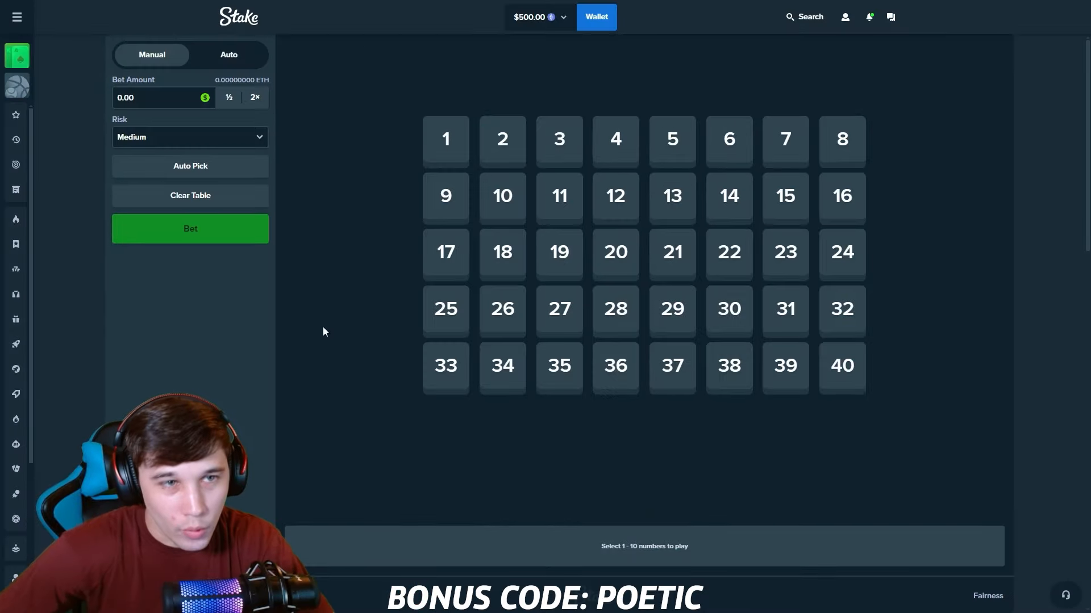
Set Keno to Auto mode with High risk and an 8.8% increase on loss.
click(228, 55)
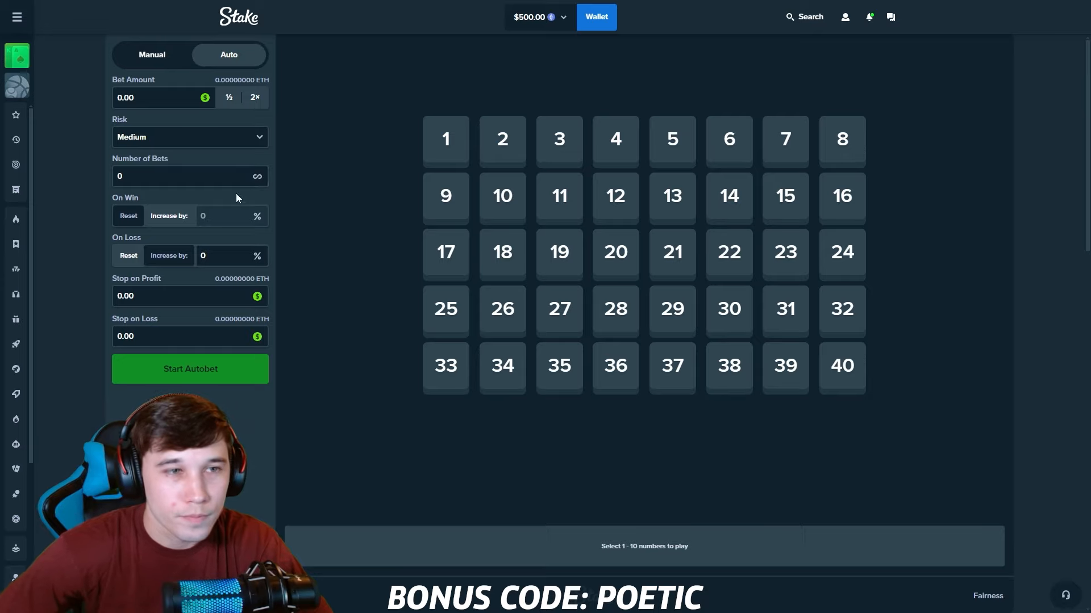
click(190, 136)
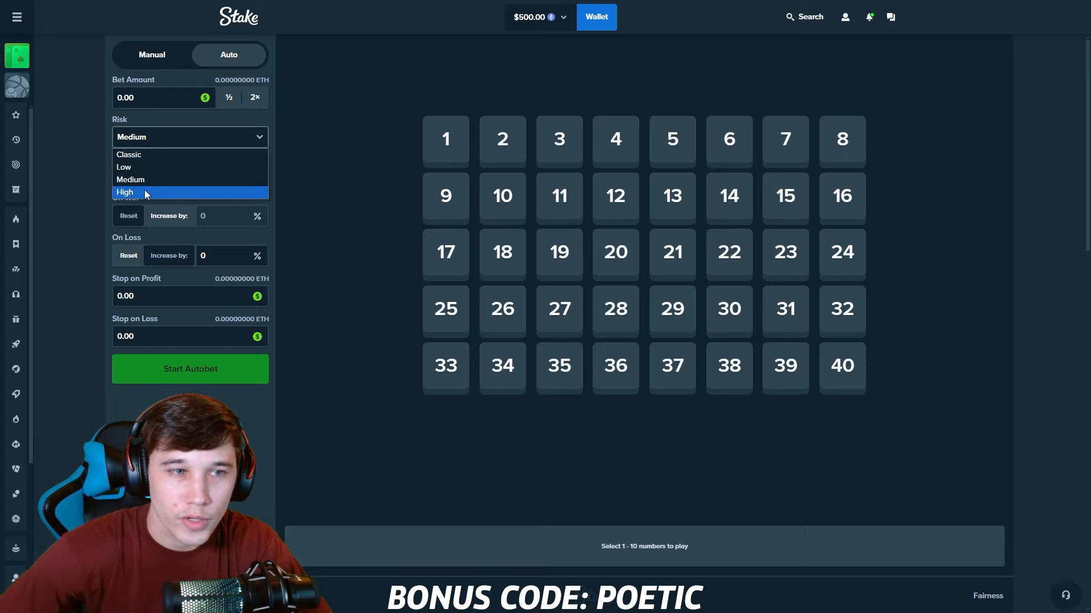
click(125, 192)
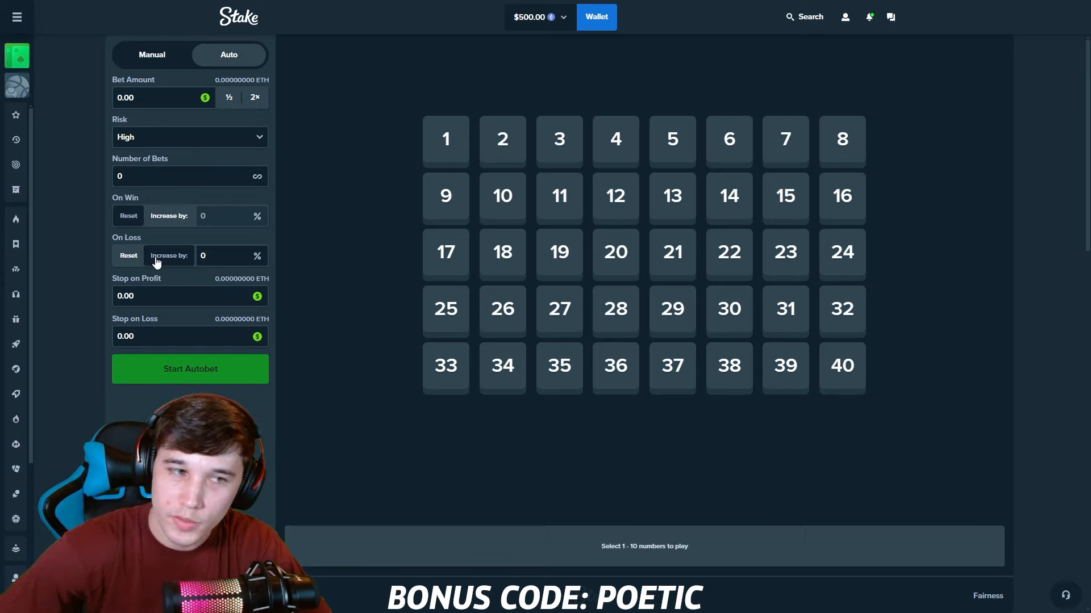
click(222, 256)
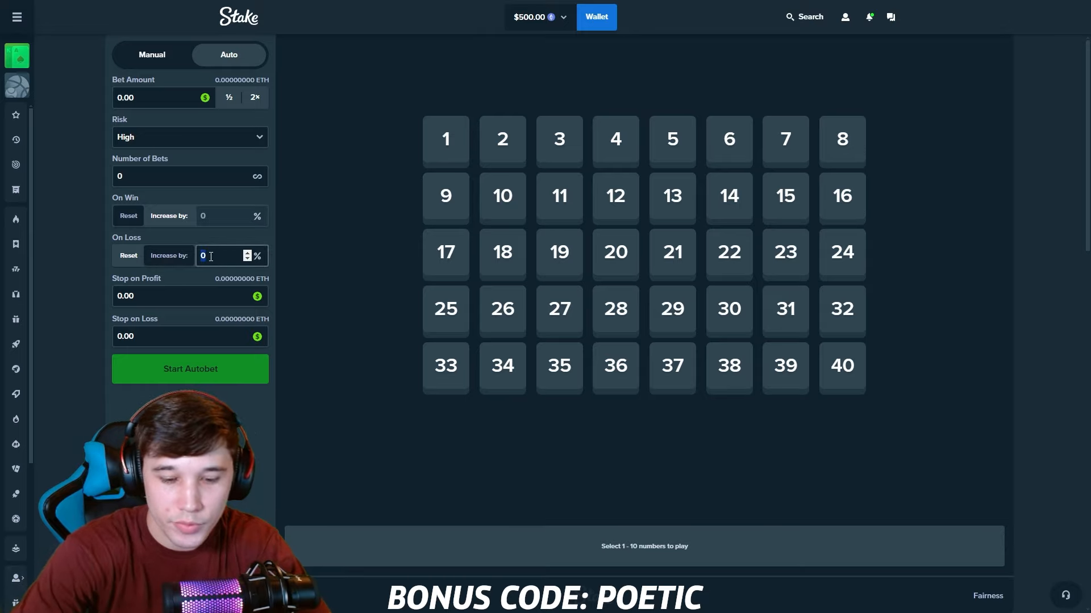
text(8.8)
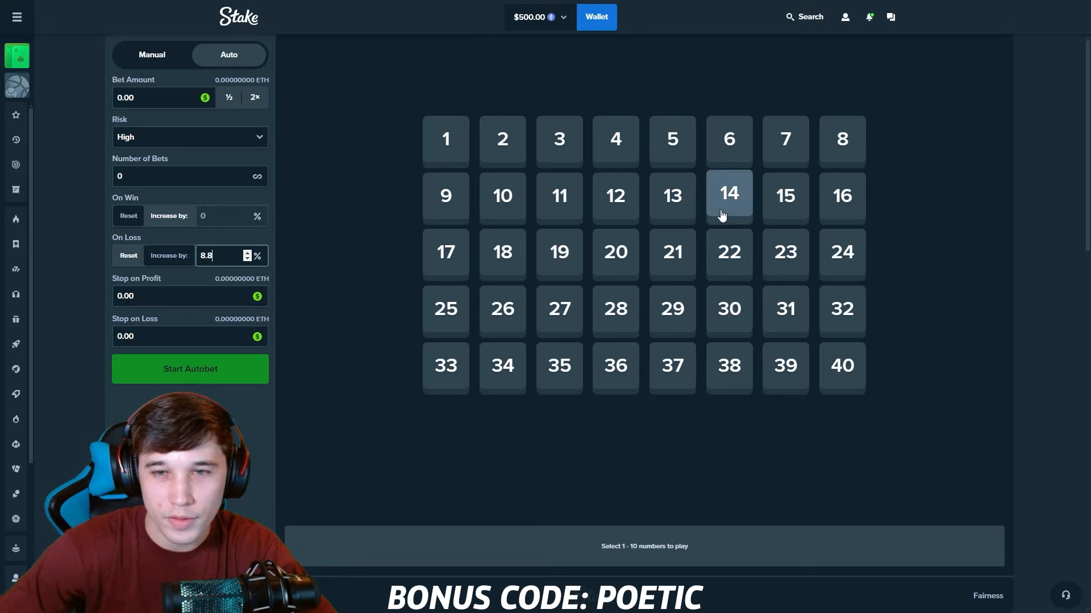
Pick numbers 13 and 14 on the Keno board and set the bet to 0.05.
click(671, 196)
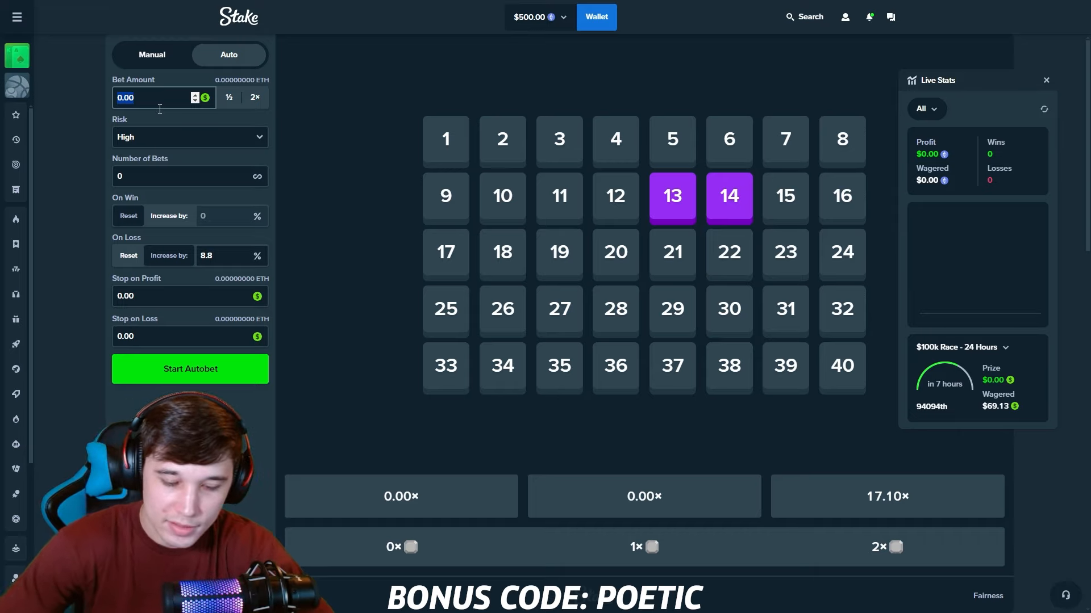
text(0.05)
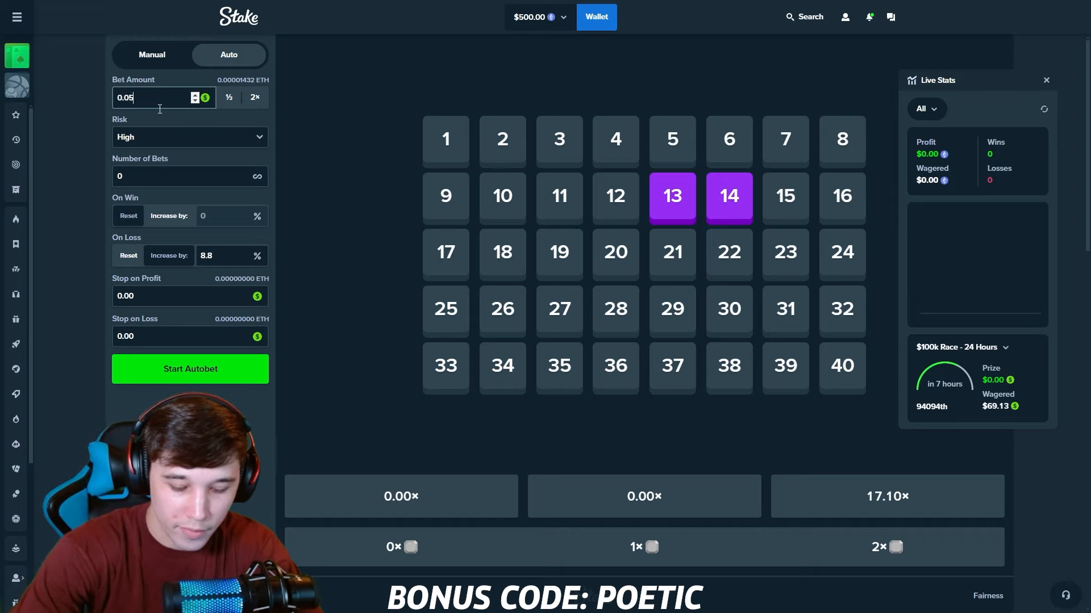
mouse_move(278, 271)
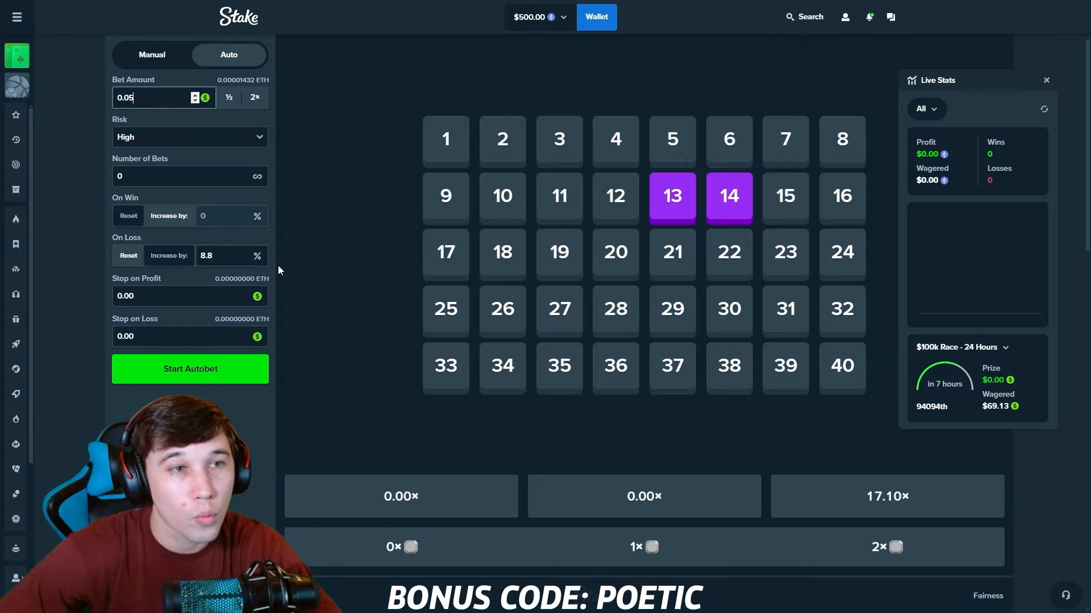
click(190, 368)
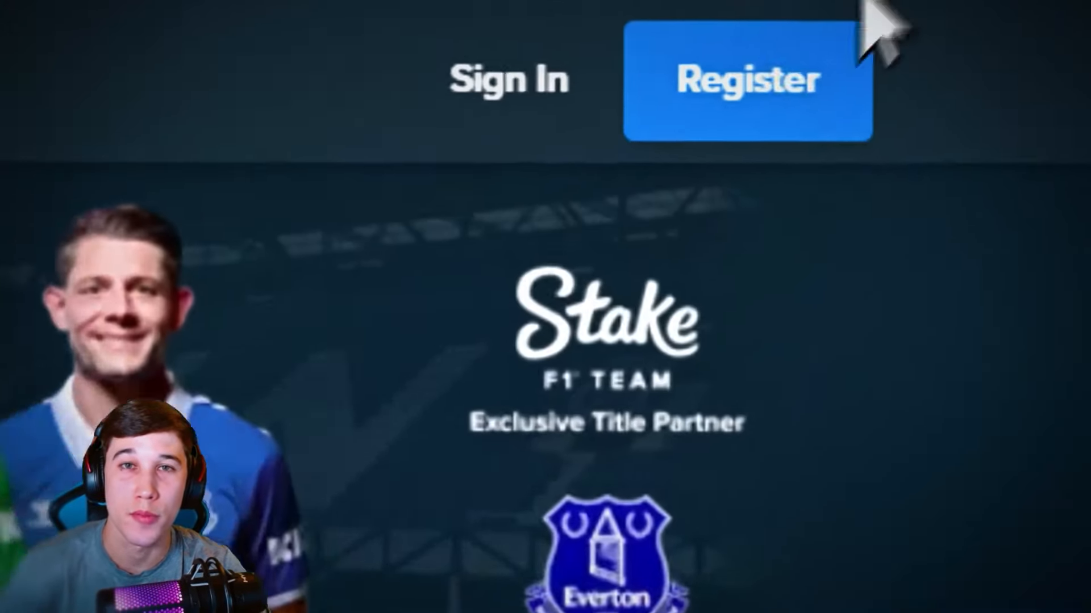
View the promo overlay's Stake Register page, Discord leaderboard channel and X profile.
click(746, 78)
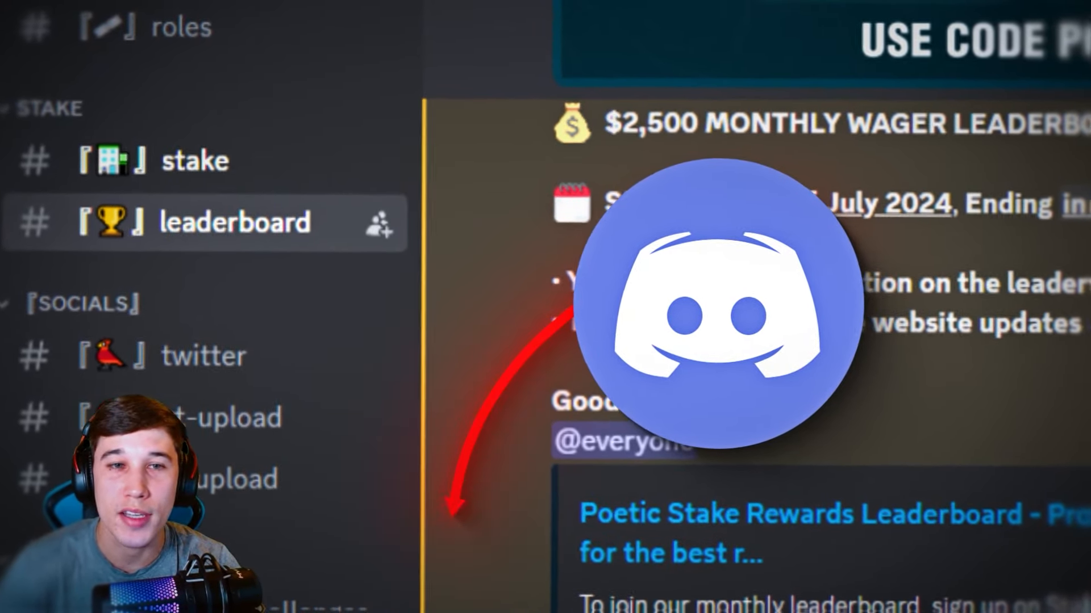
scroll(up, 3)
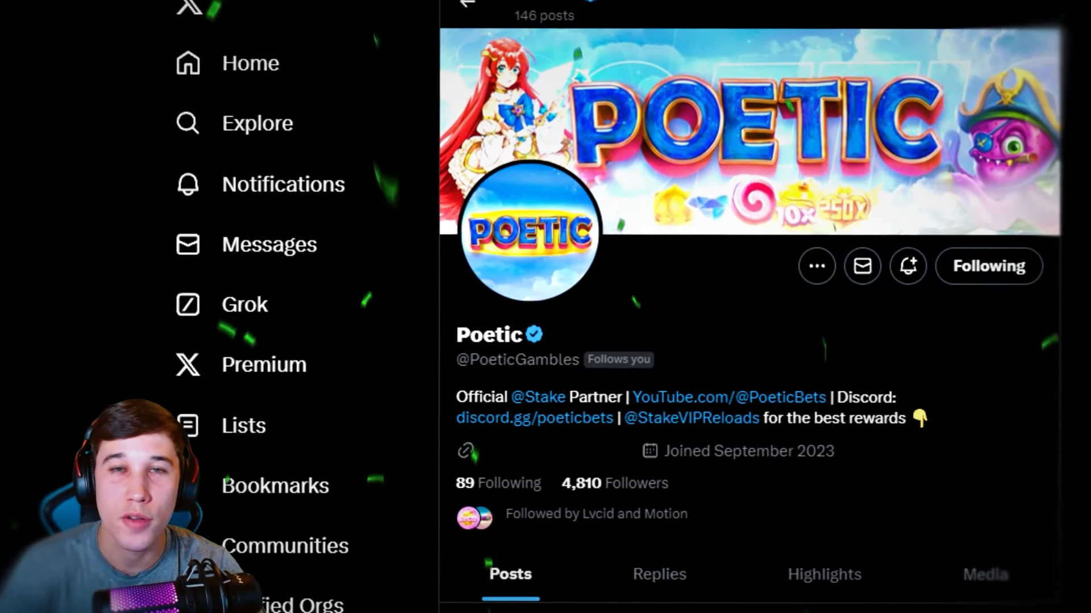
scroll(up, 3)
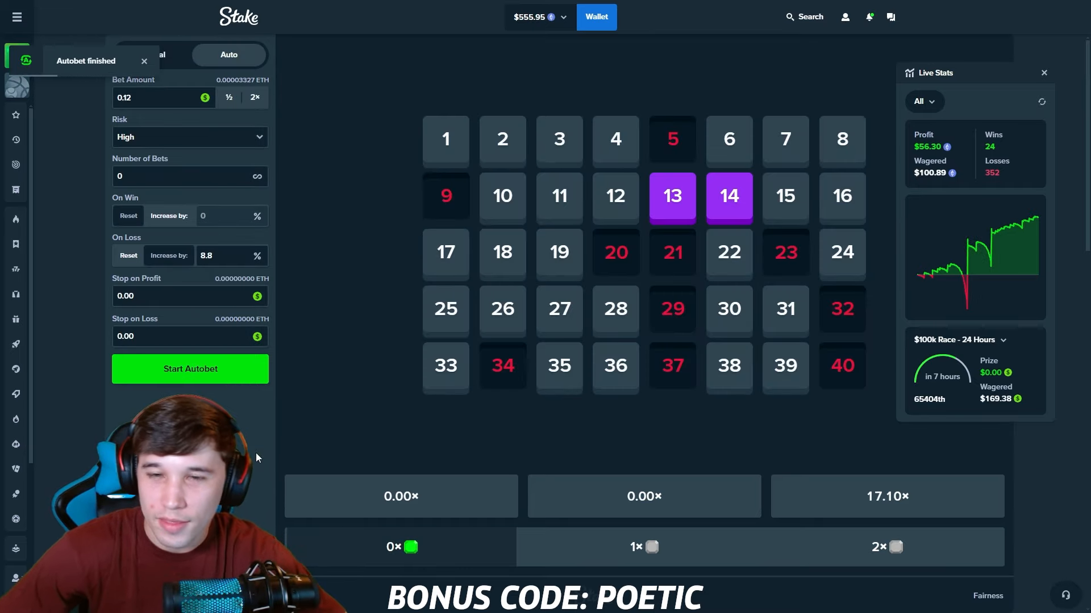
Leave Keno after the autobet finishes at $56.30 profit and switch to the Wheel game.
click(144, 60)
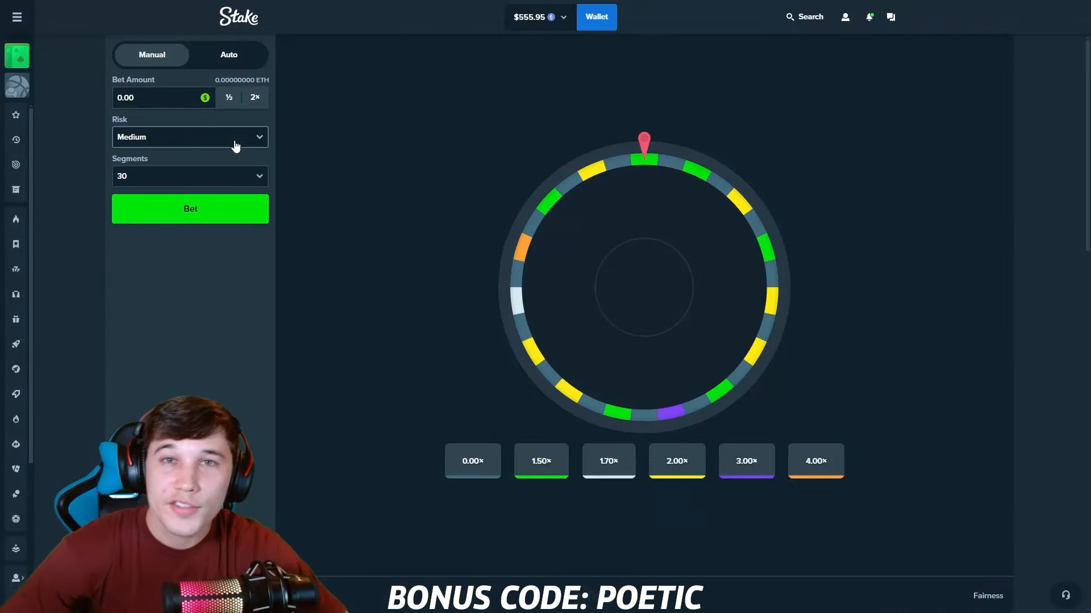
Keep Wheel risk on Medium and switch to automatic betting mode.
click(188, 136)
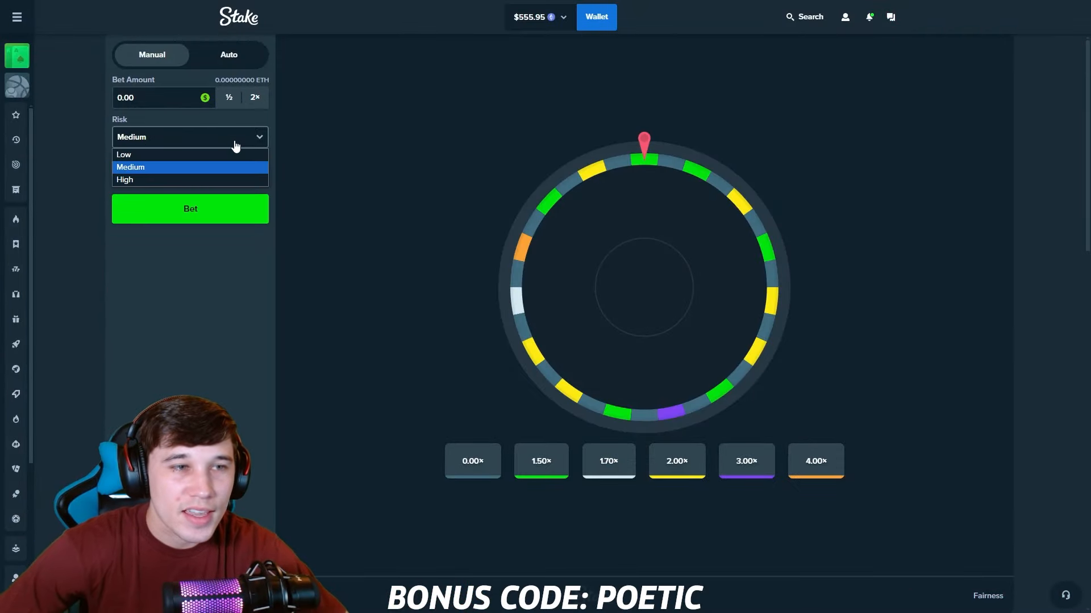
click(228, 55)
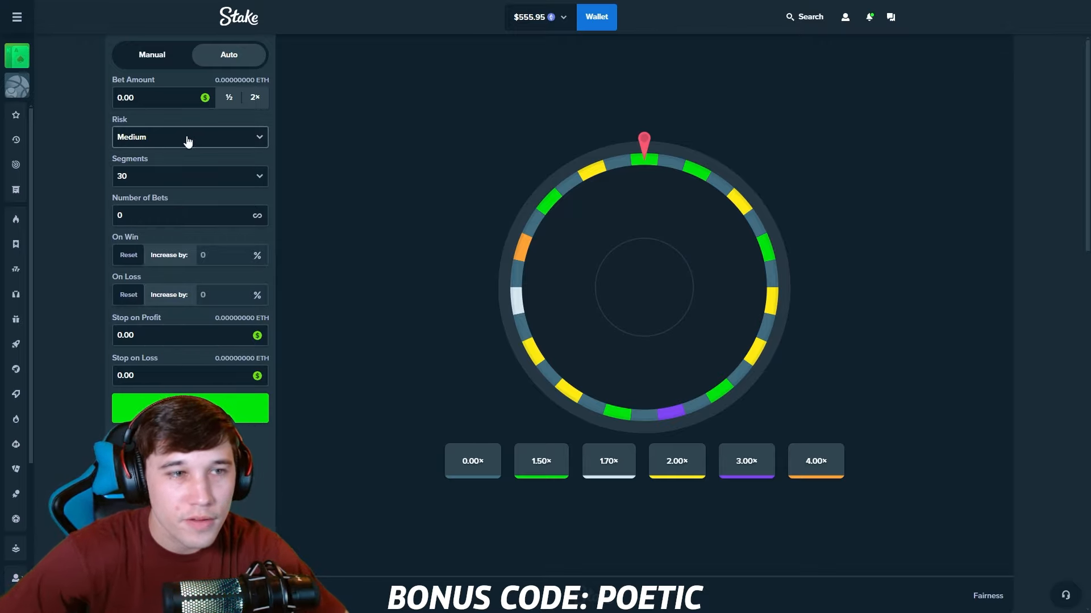
Set Wheel autobet to High risk, 10 segments, 15% increase on loss and a 0.75 bet.
click(190, 136)
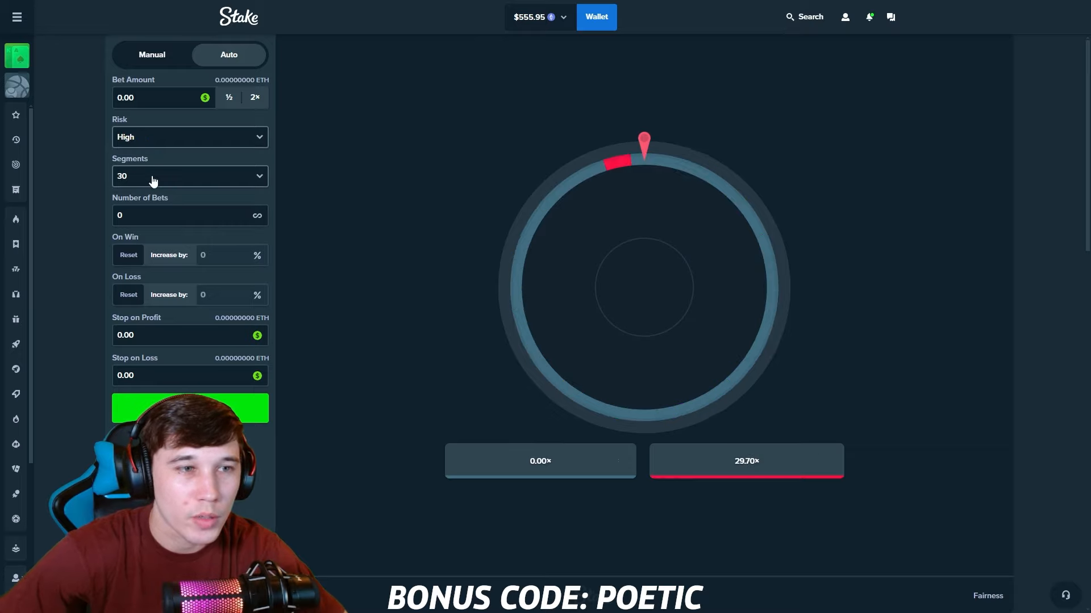
click(188, 175)
text(8.8)
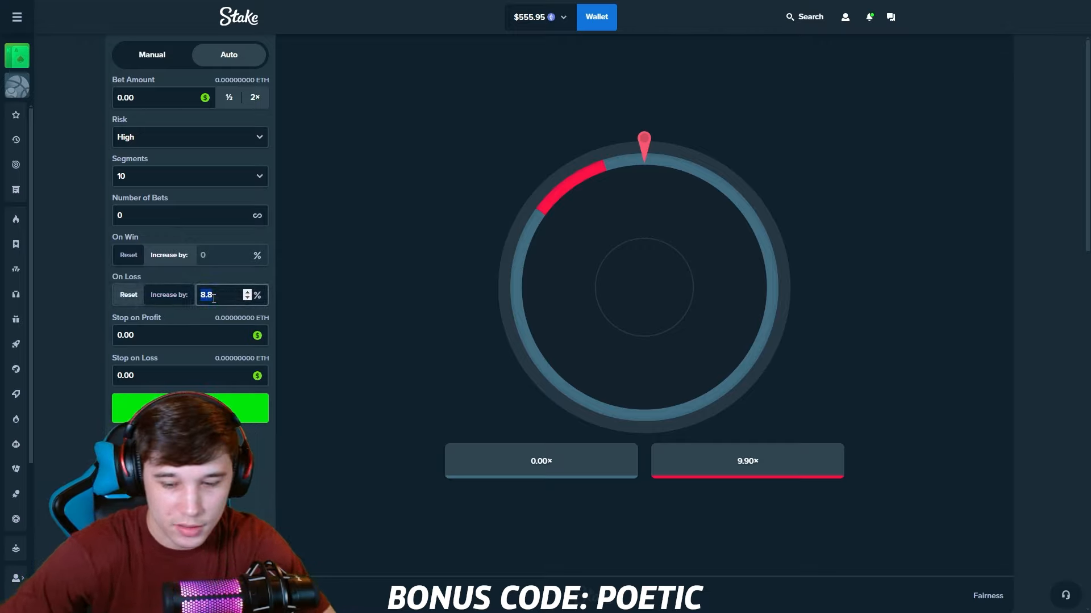
text(15)
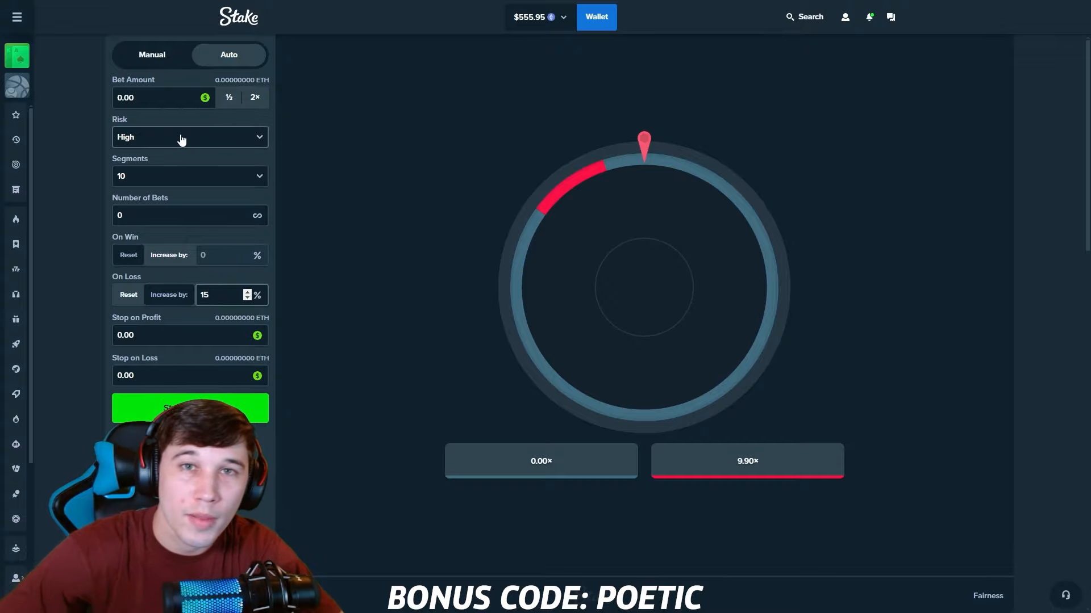
click(160, 98)
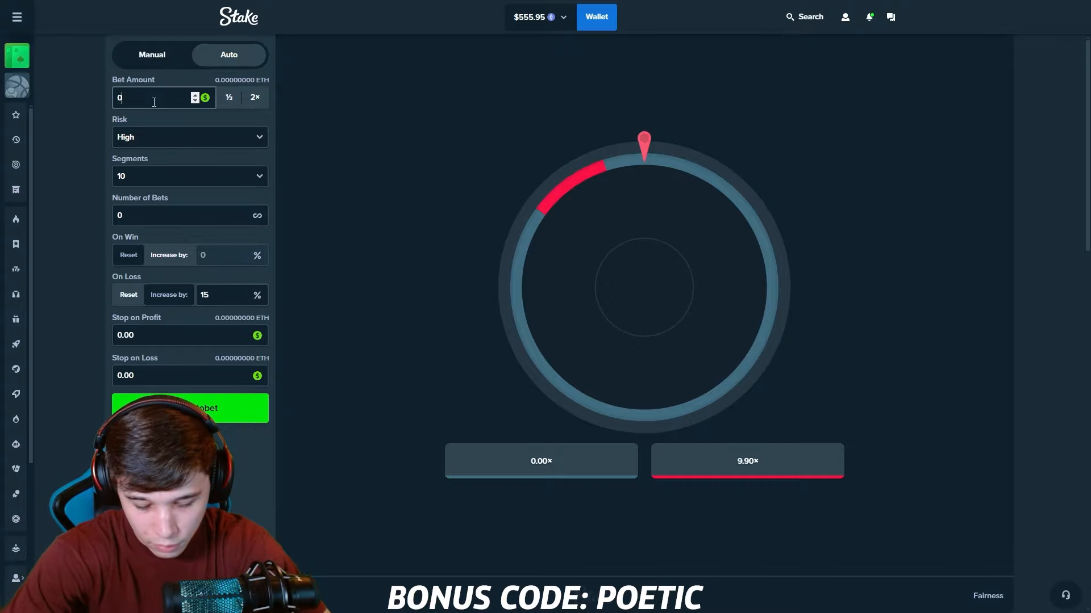
text(0.75)
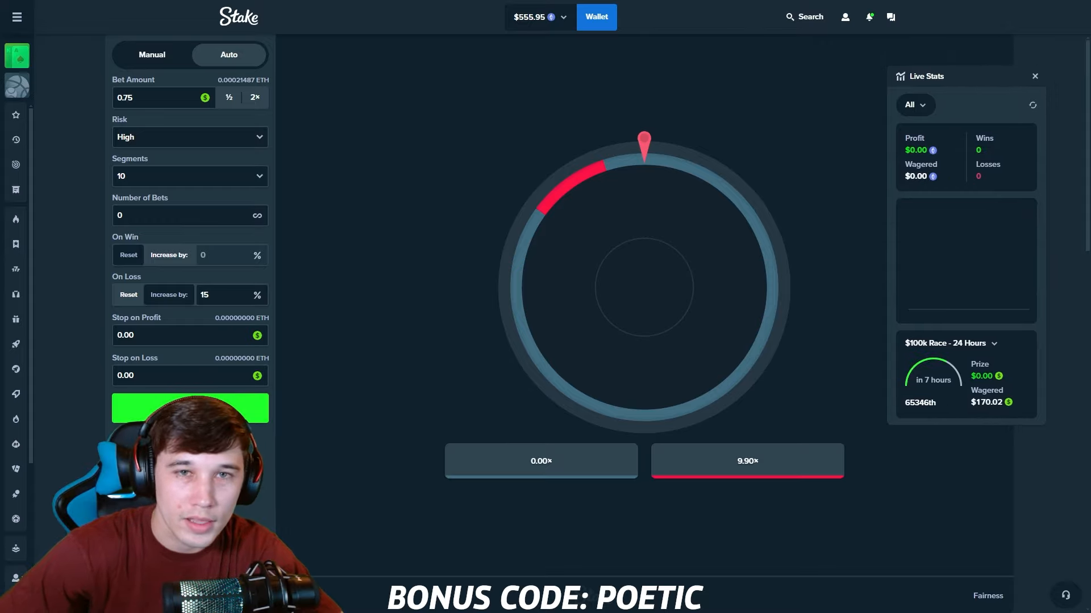
Start the Wheel autobet and keep it running as profit slides from about $6.80 to -$12.99.
click(190, 408)
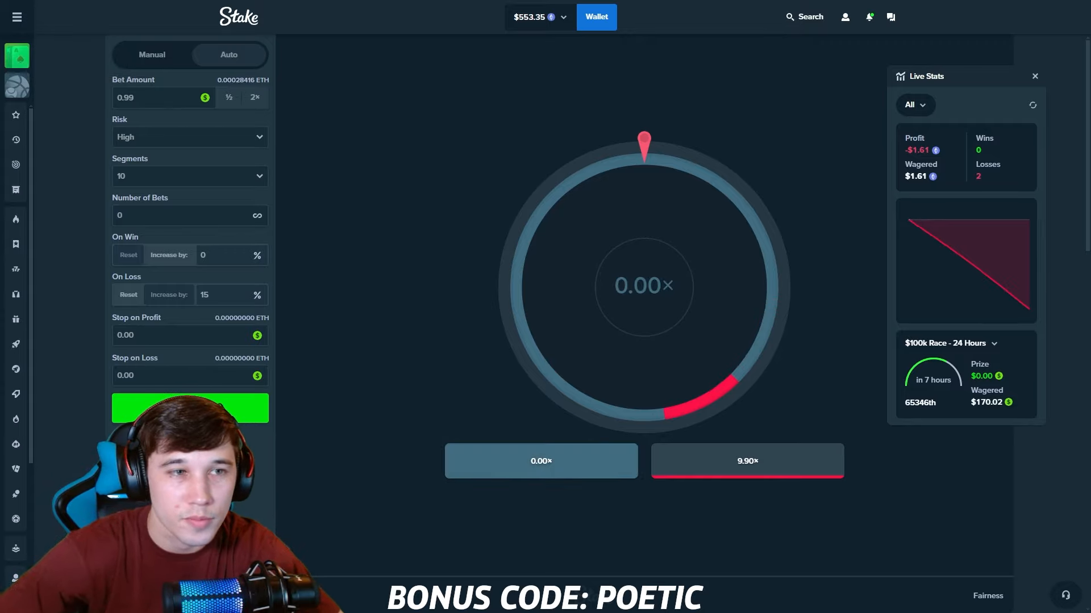
click(190, 408)
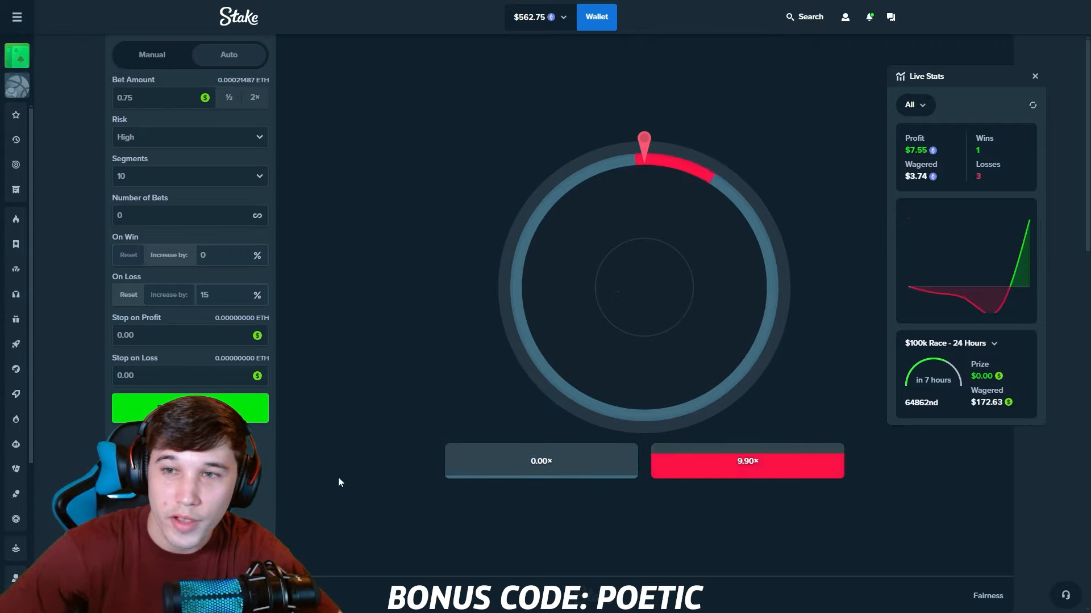
click(189, 408)
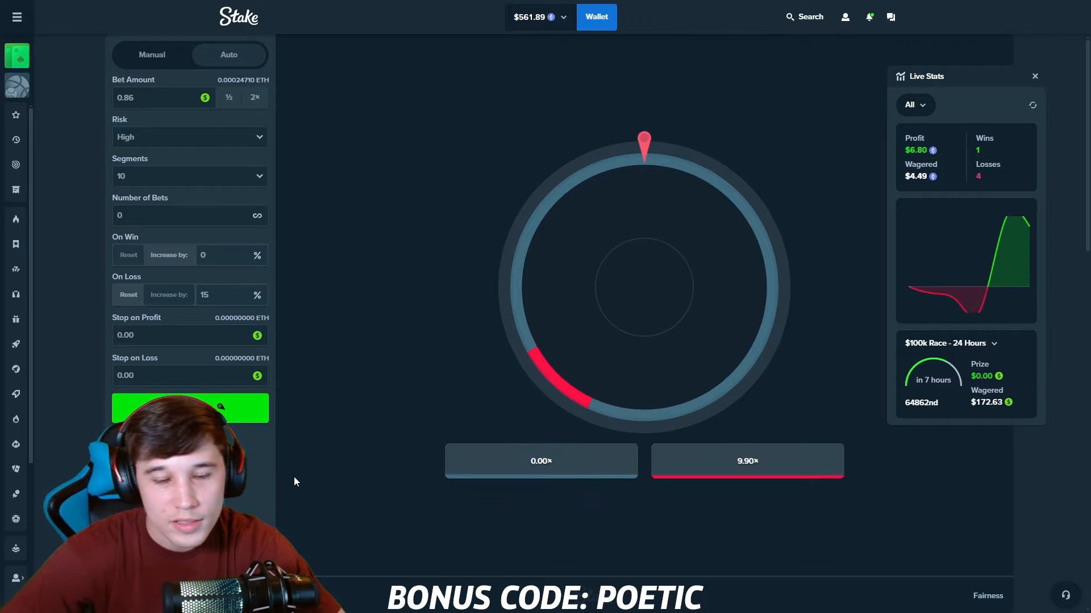
click(190, 407)
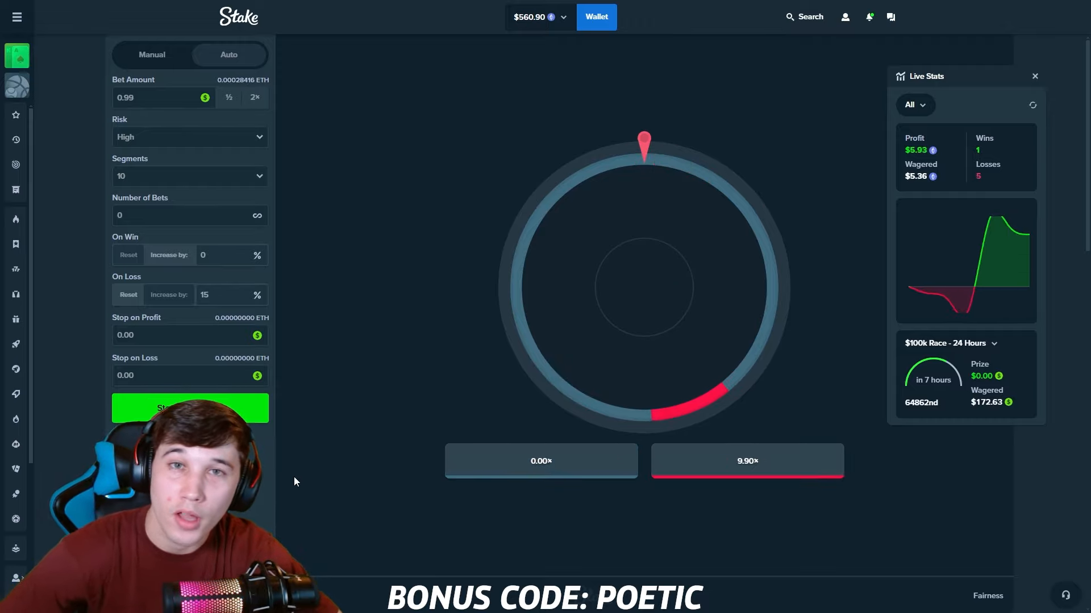
click(190, 408)
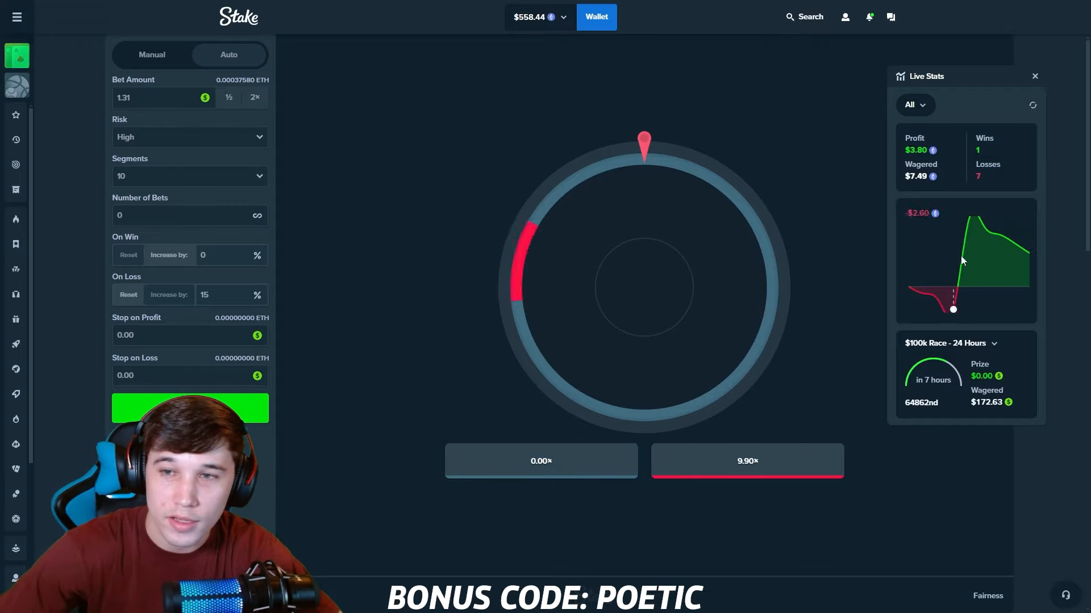
click(190, 408)
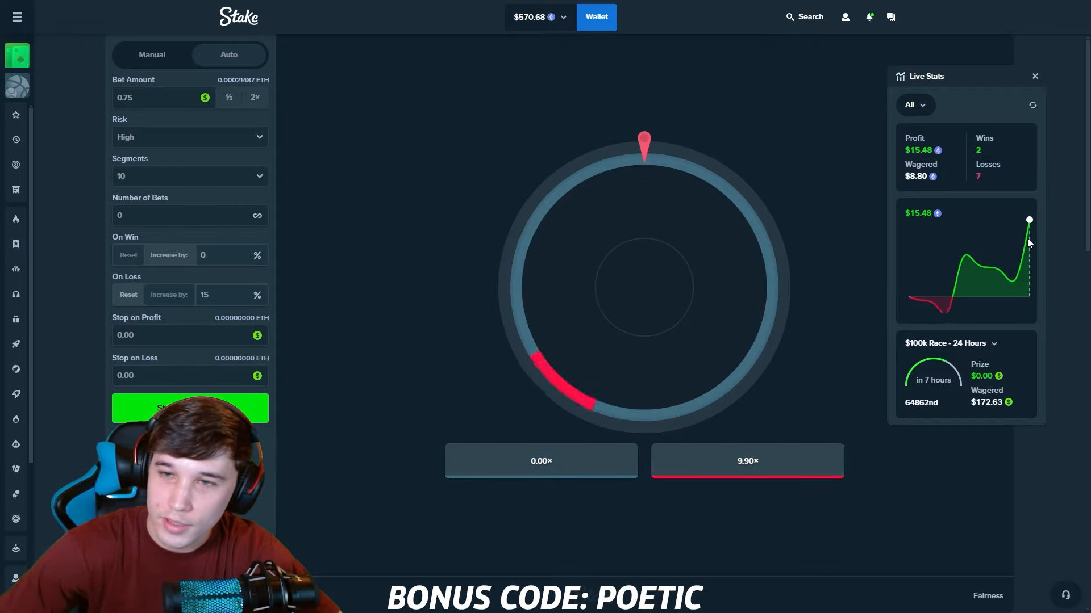
click(189, 407)
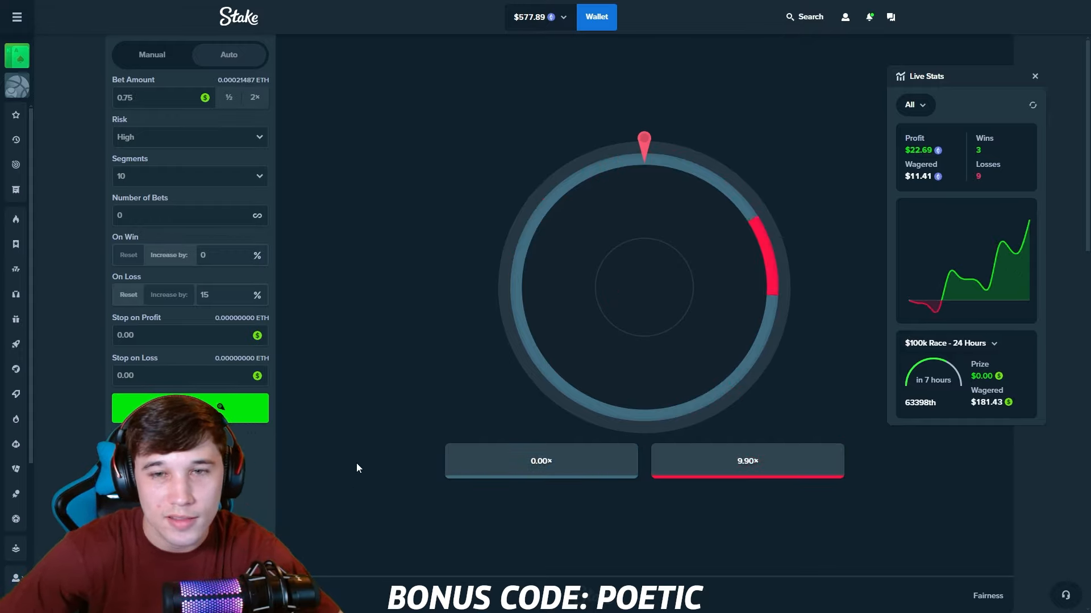
click(189, 408)
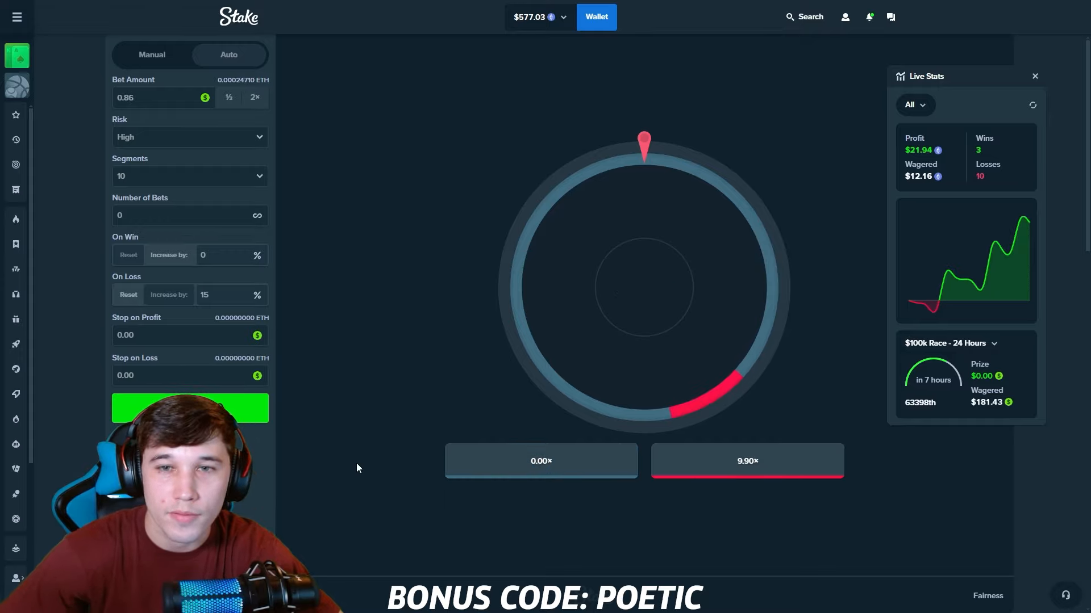
click(190, 407)
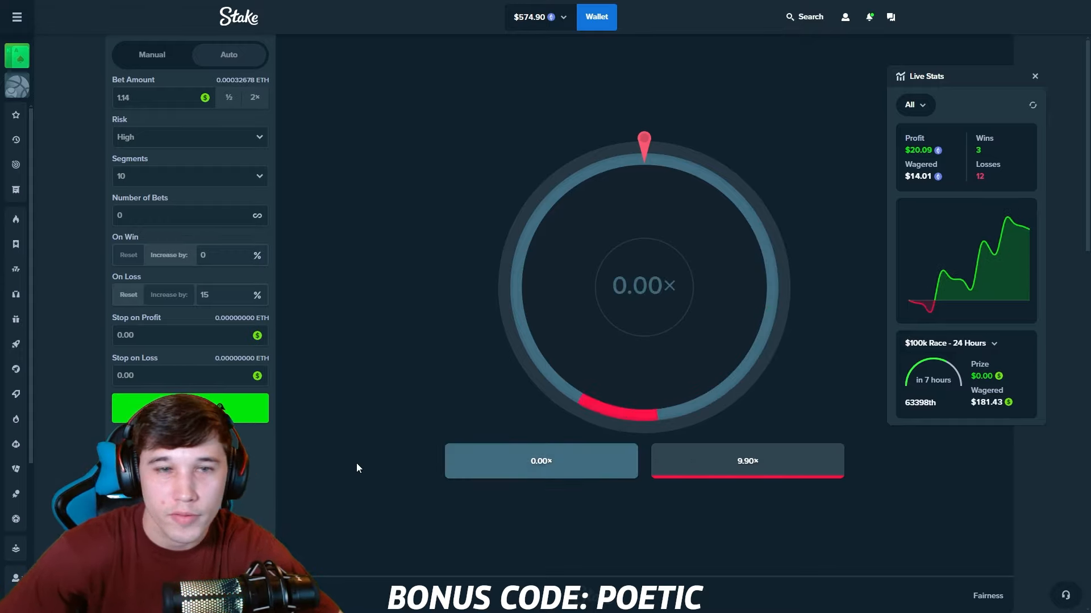
click(189, 407)
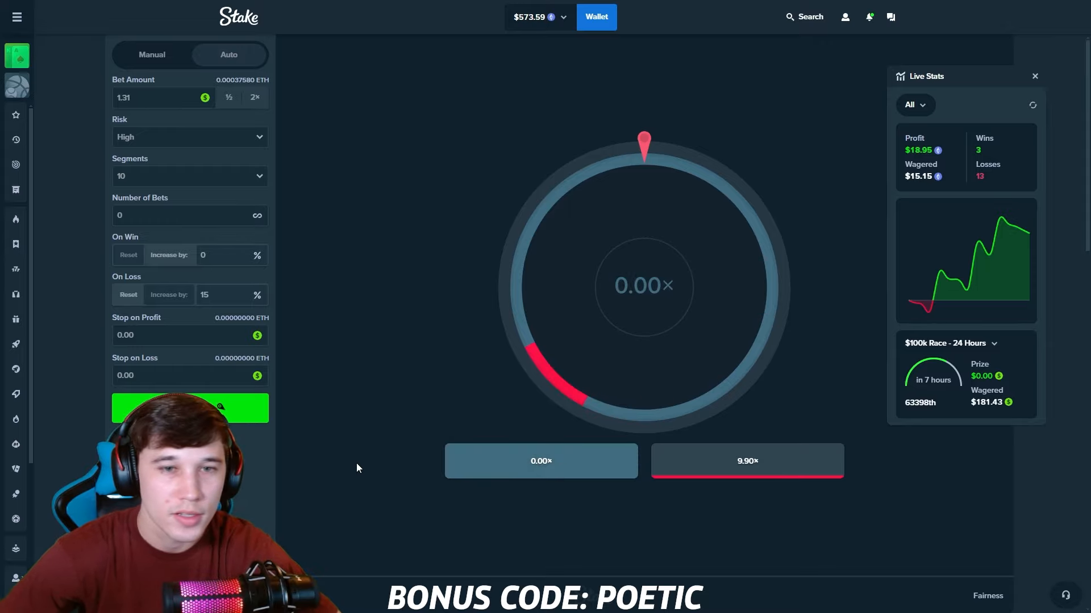
click(190, 408)
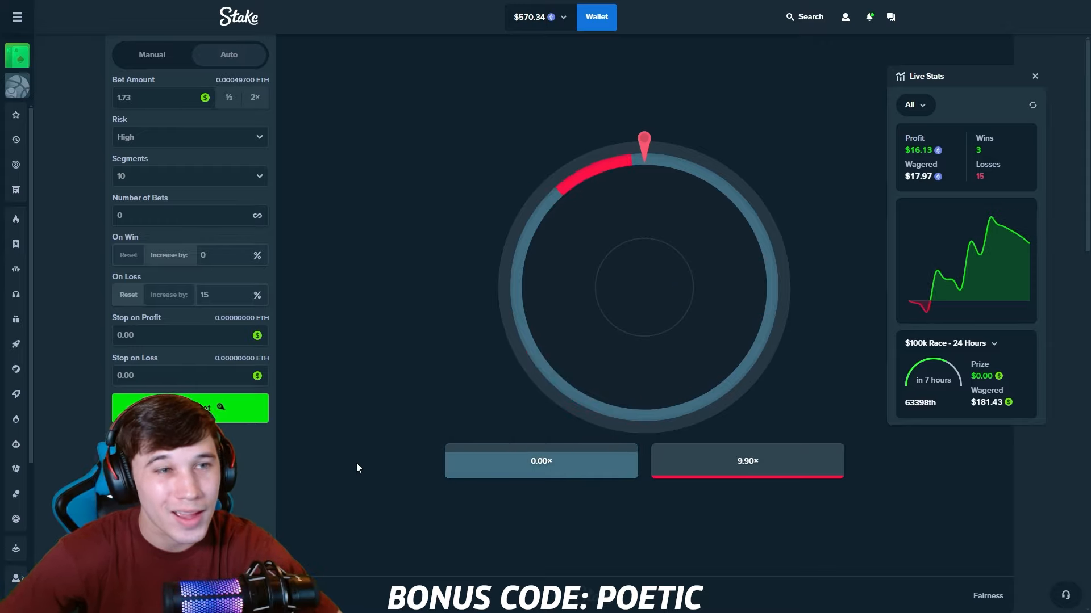
click(190, 408)
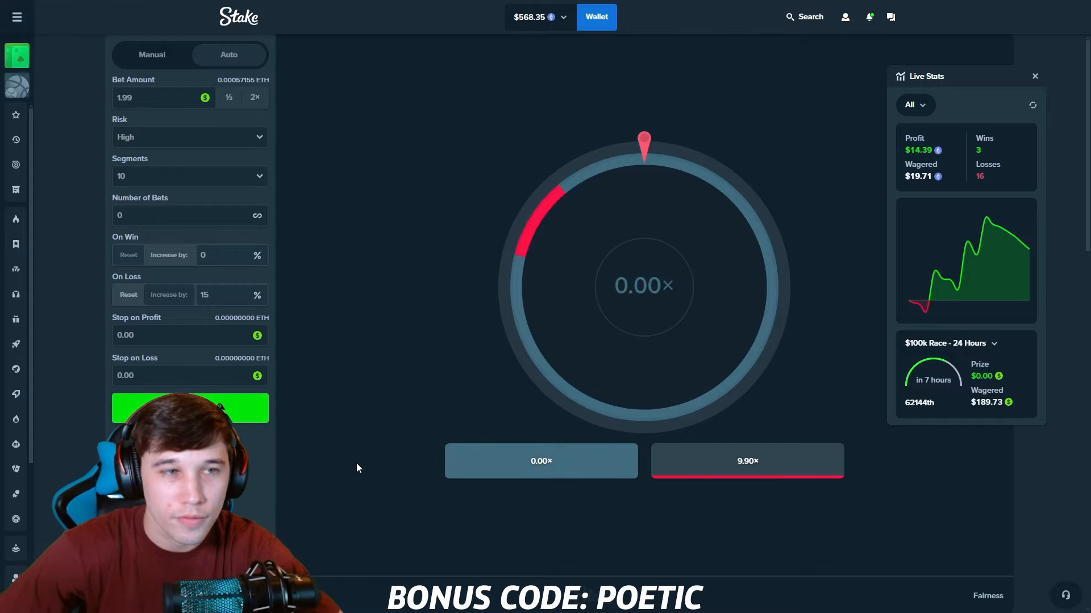
click(190, 408)
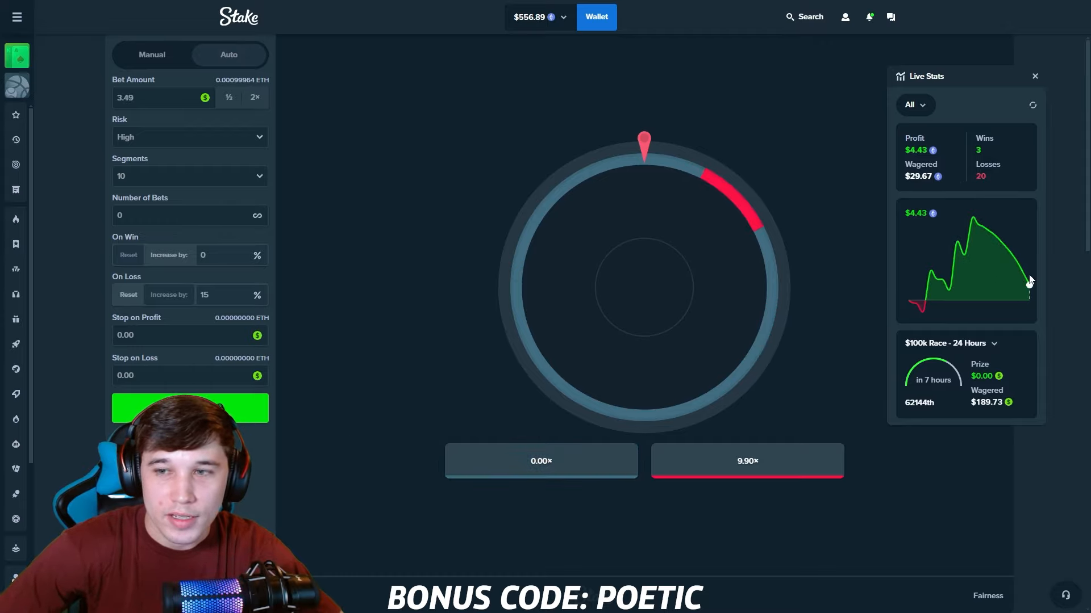
click(190, 408)
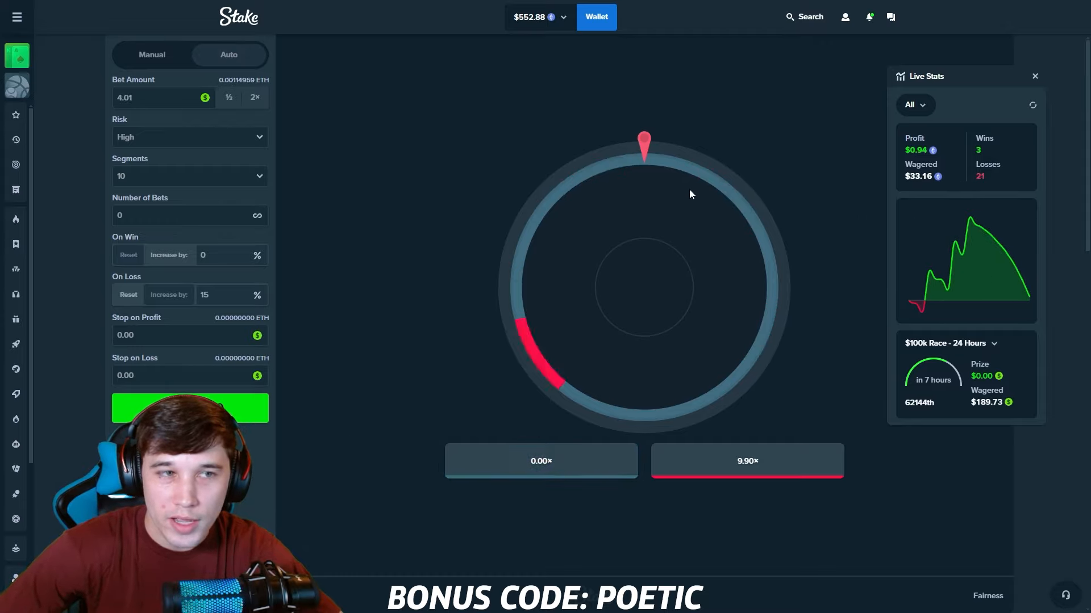
click(190, 408)
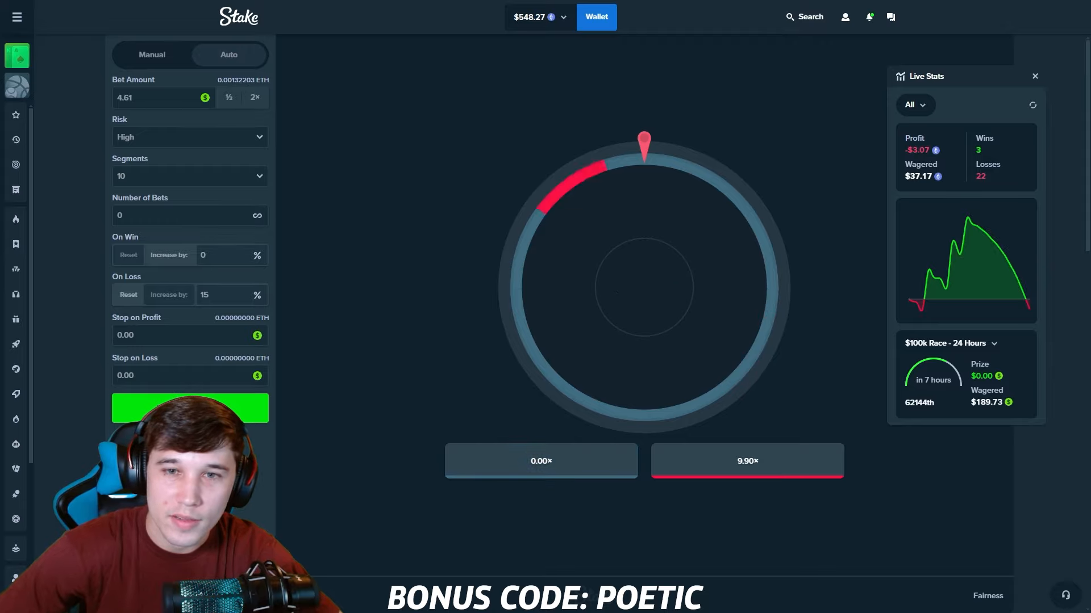
click(189, 408)
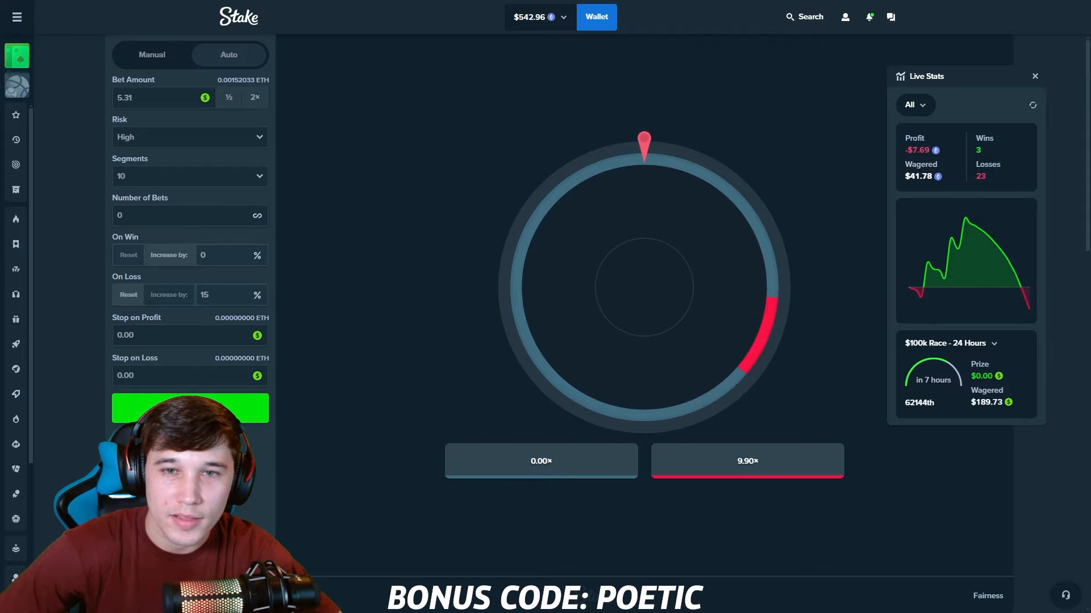
click(190, 407)
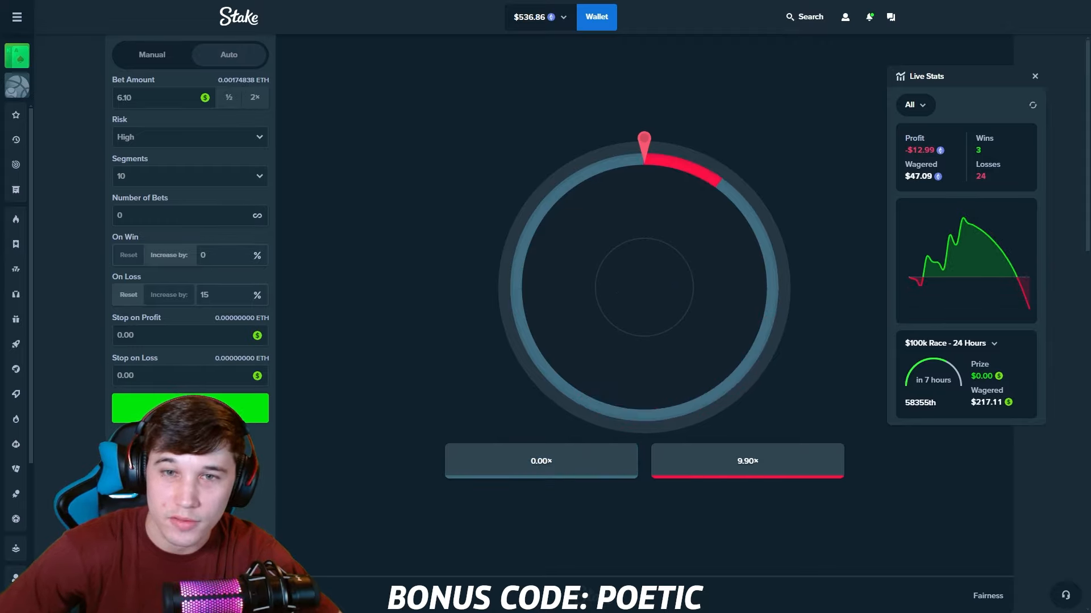
Ride the autobet through a $66.41 drawdown until a 9.90× win lifts profit to $75.64.
click(190, 408)
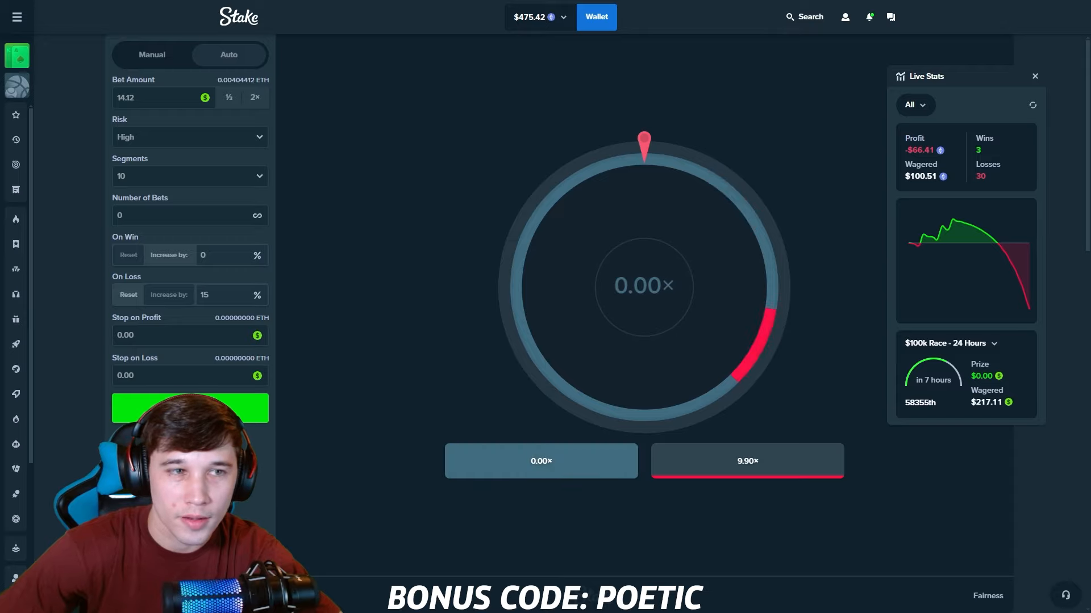
click(190, 408)
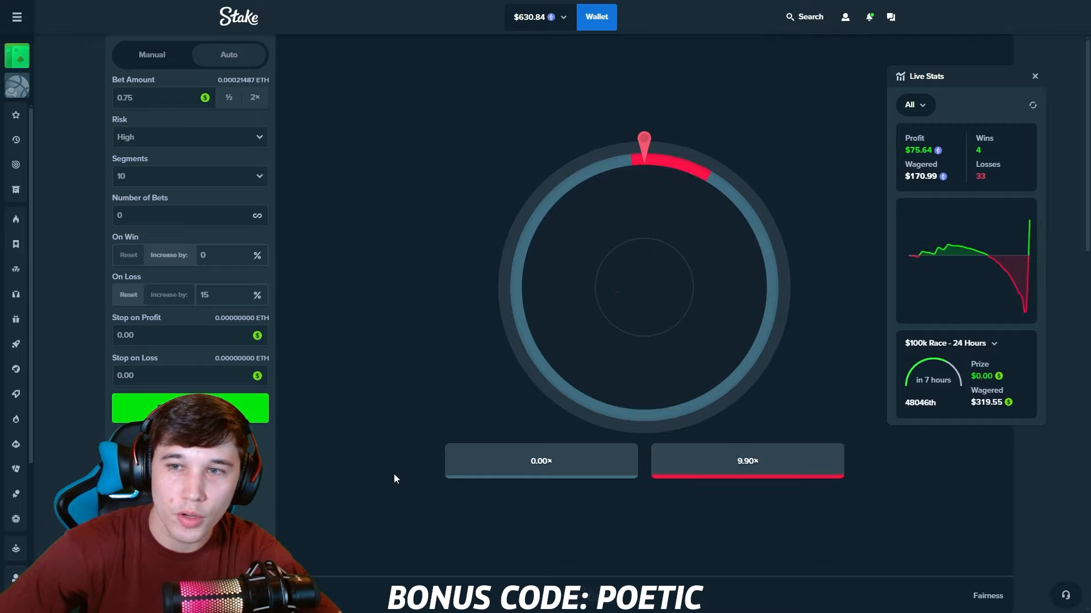
Keep the Wheel autobet spinning to 10 wins and 79 losses with profit near $110.01.
click(189, 407)
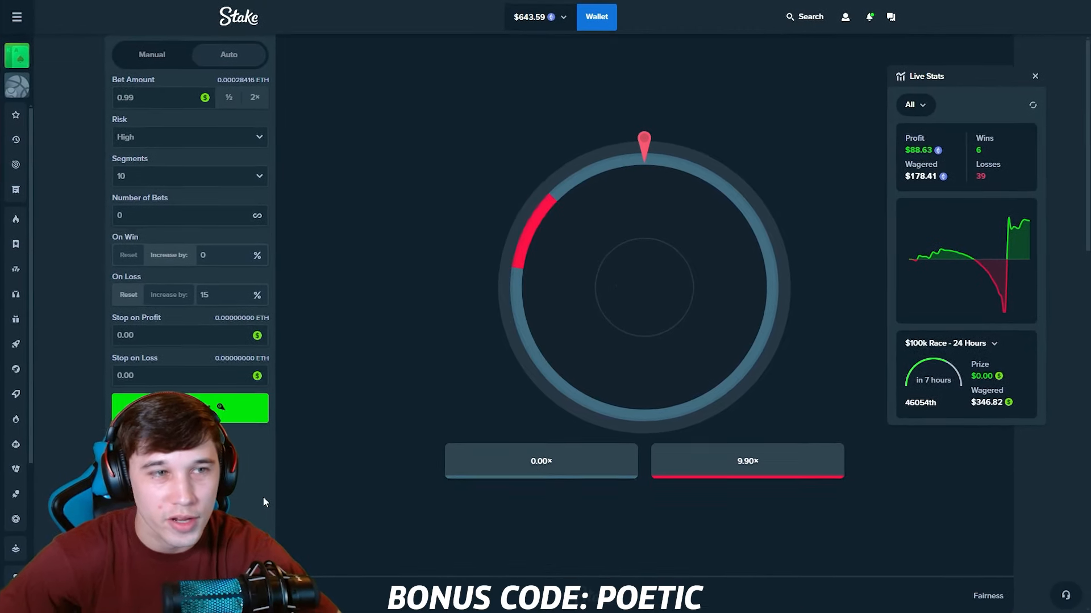
click(189, 408)
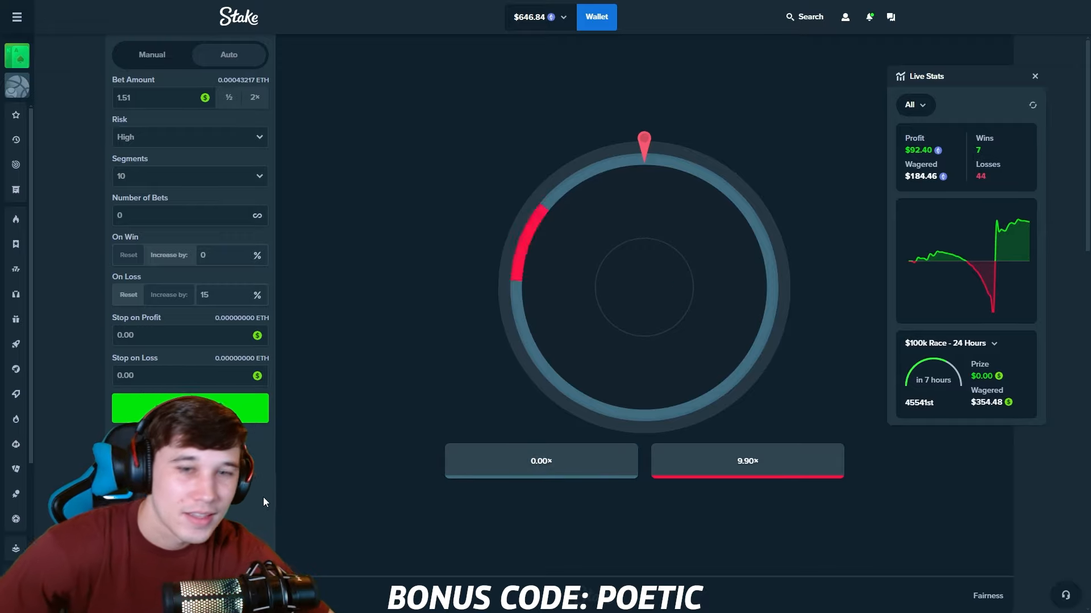
click(190, 408)
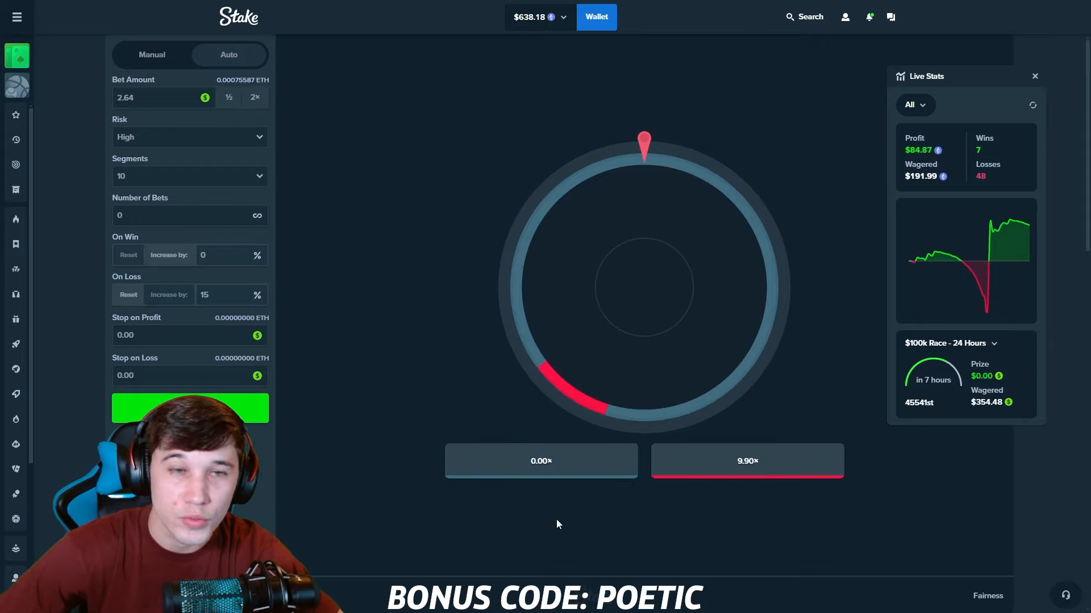
click(190, 408)
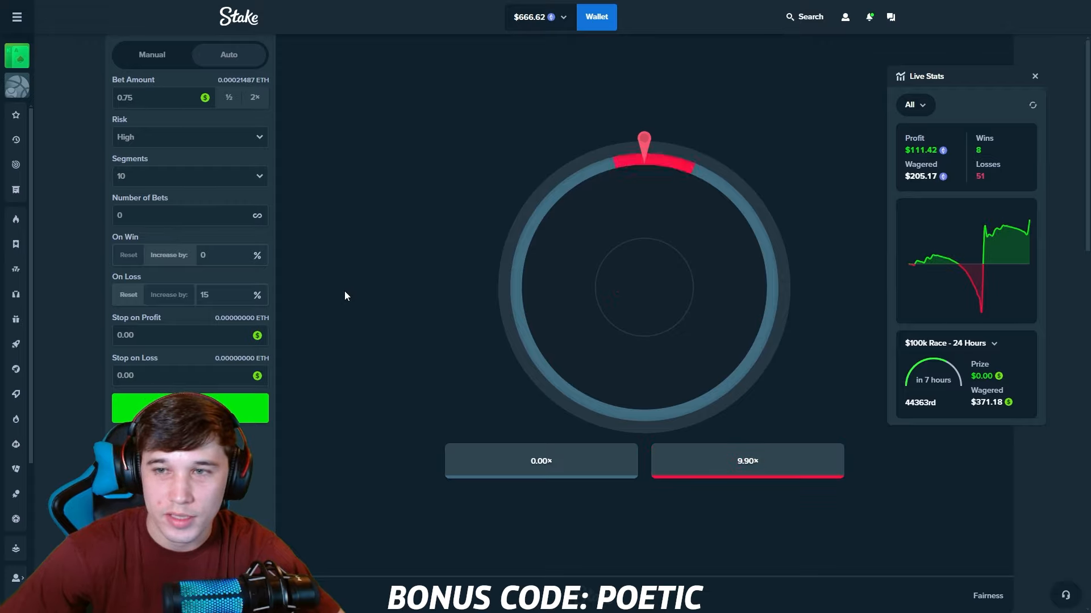
click(190, 408)
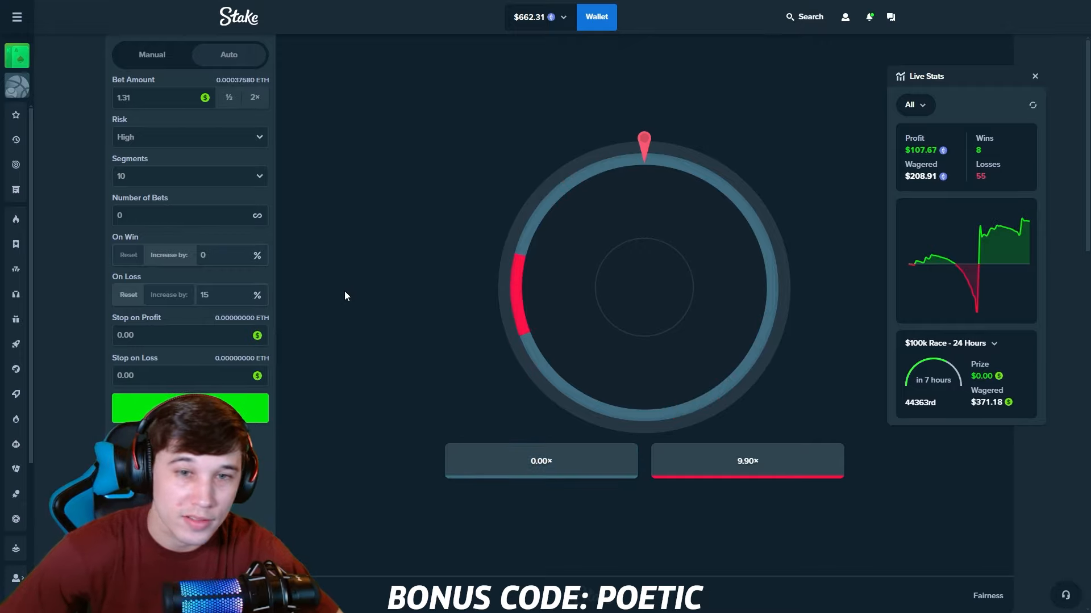
click(190, 408)
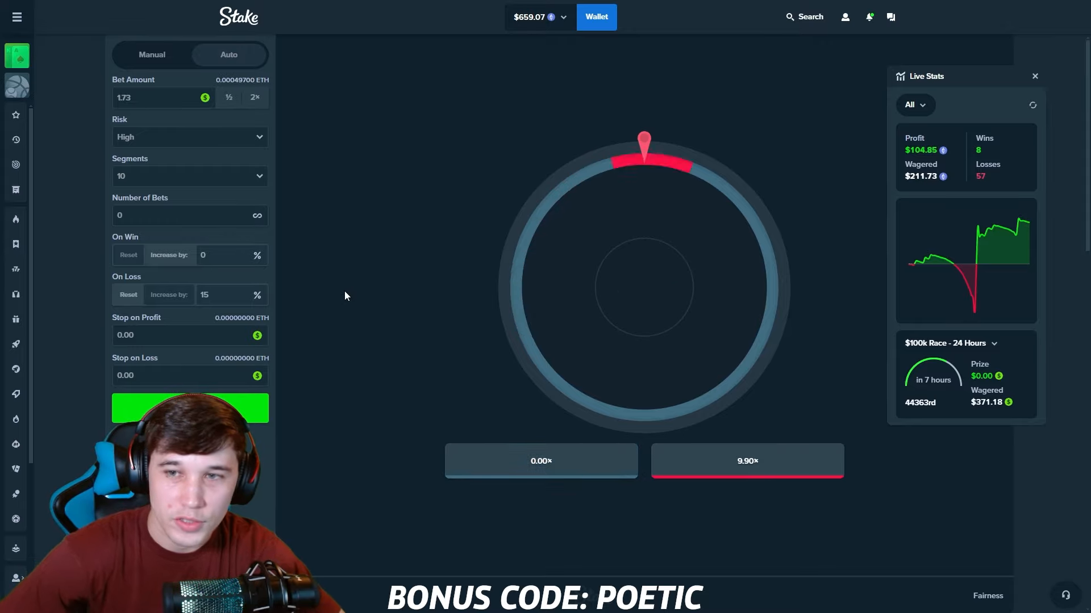
click(189, 408)
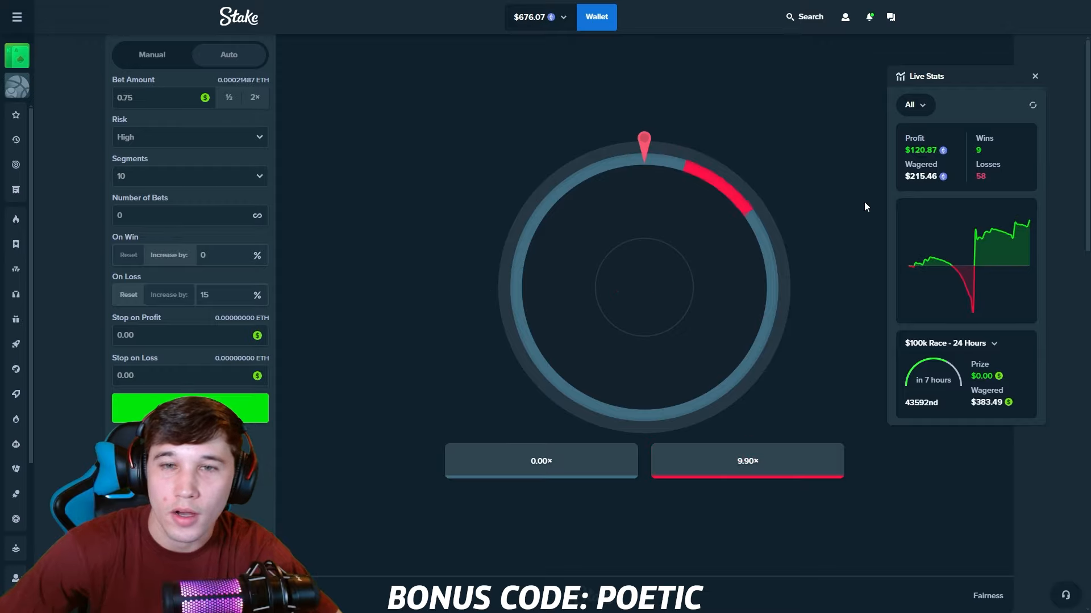
click(190, 407)
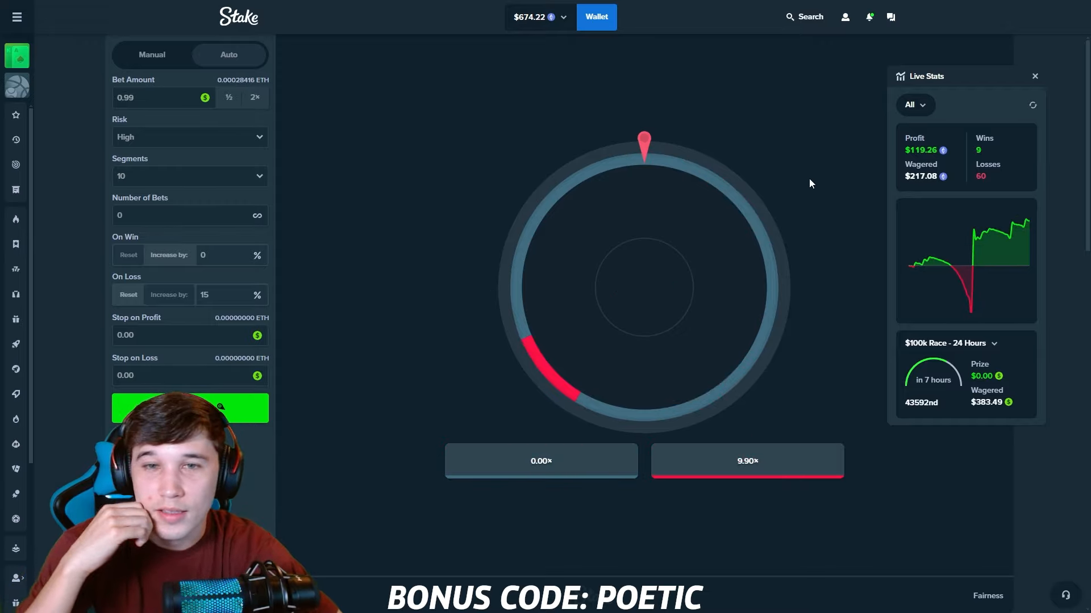
click(190, 408)
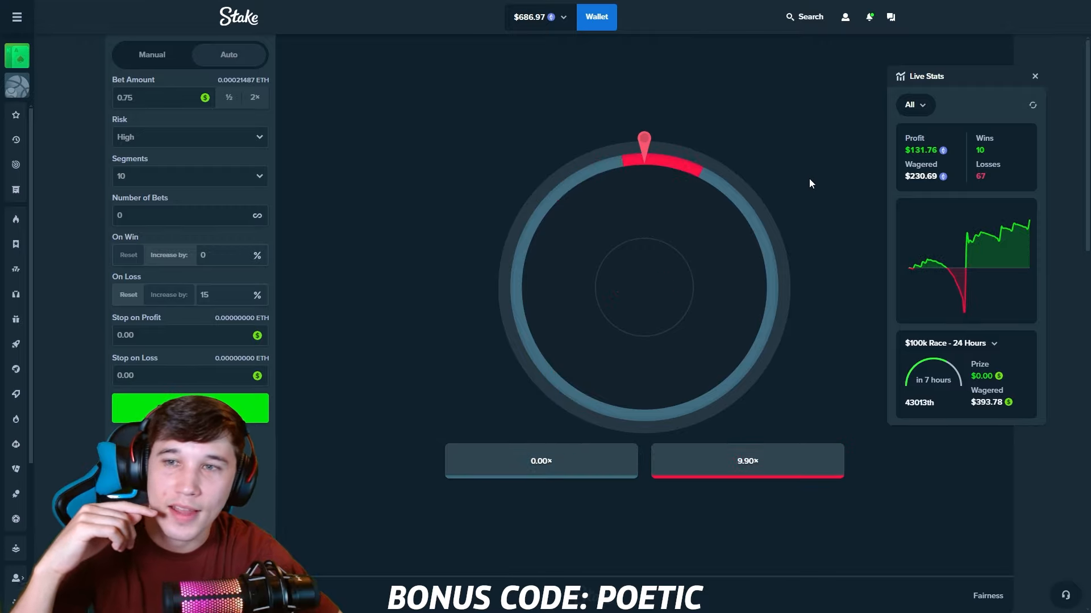
click(190, 408)
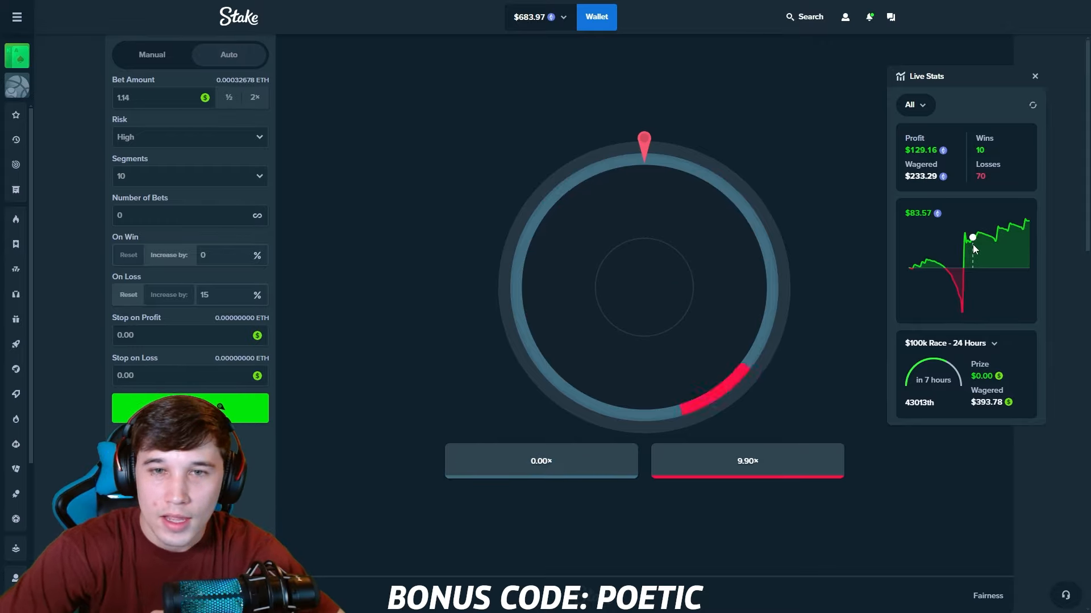
click(190, 408)
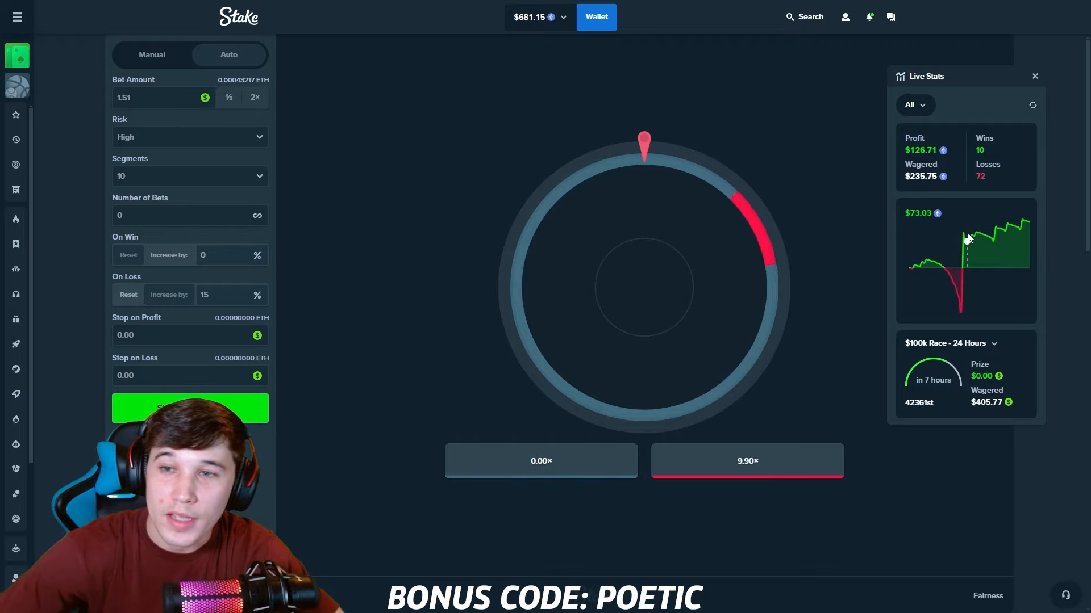
click(190, 408)
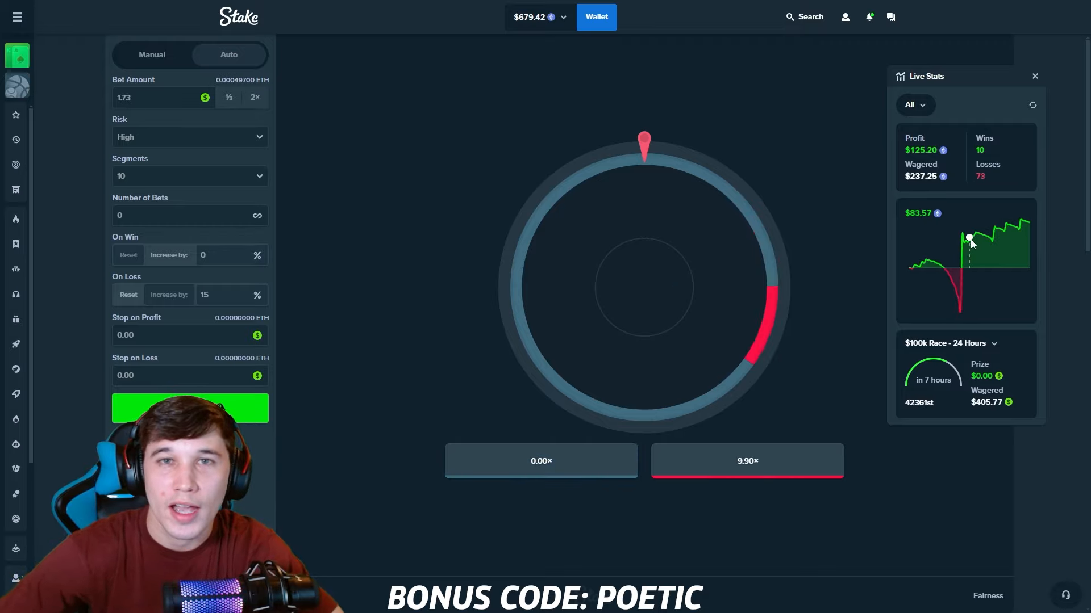
click(190, 408)
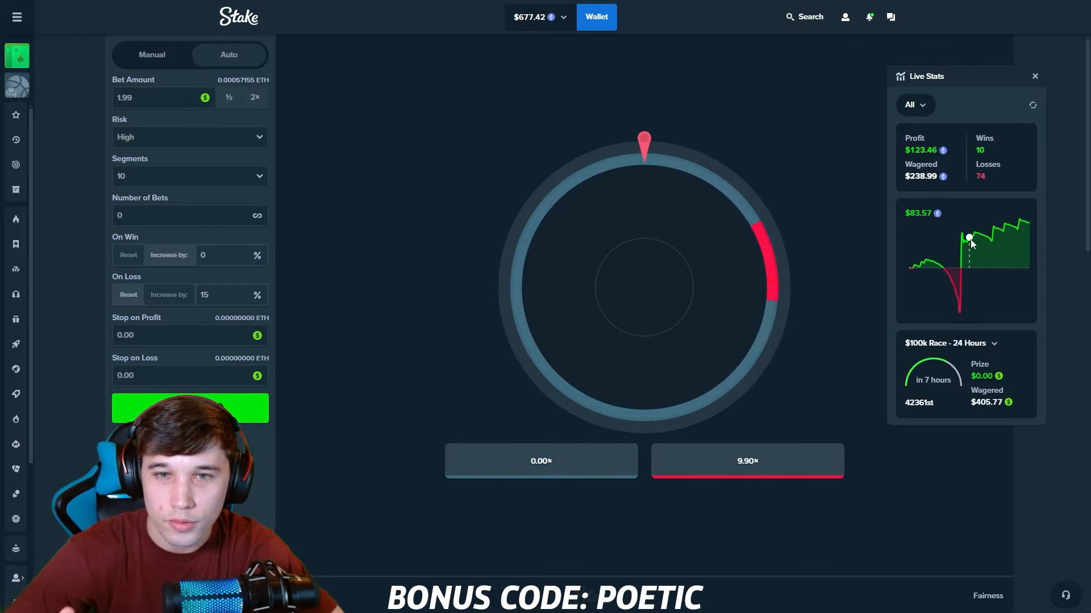
click(190, 408)
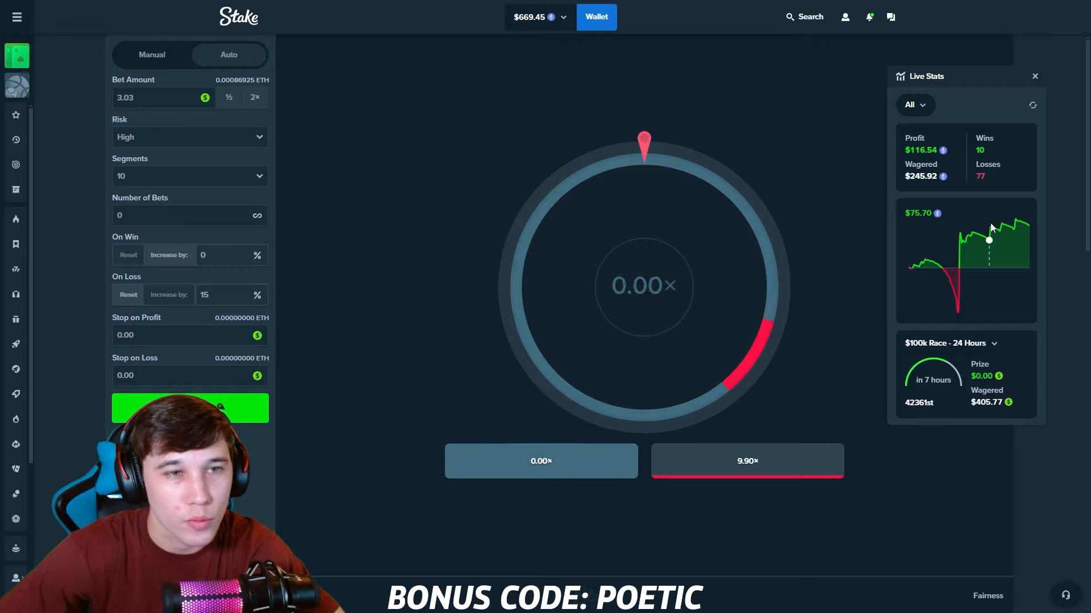
click(189, 408)
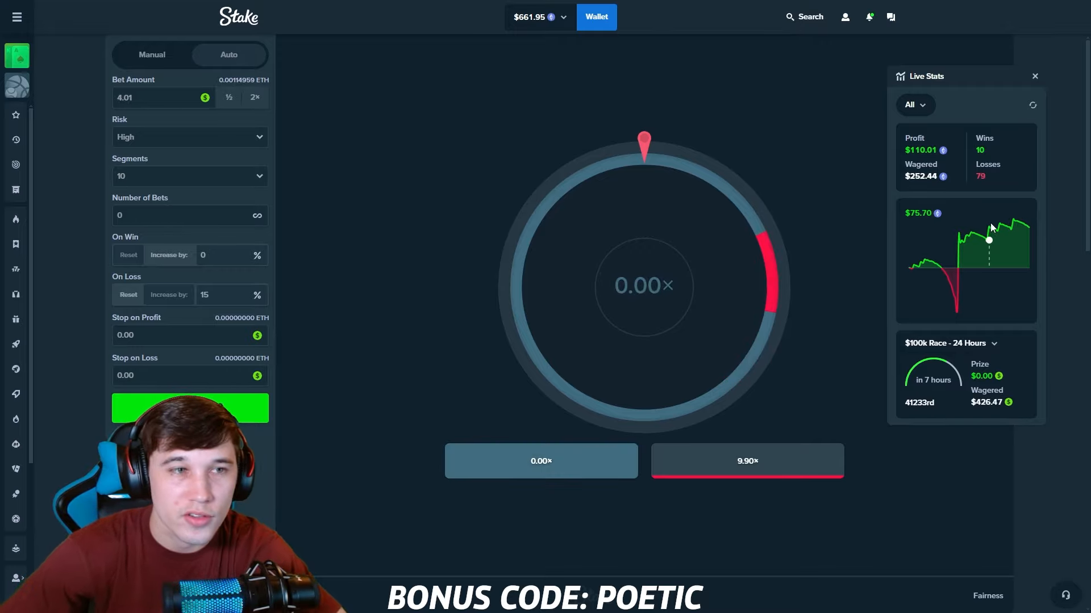
Run the autobet to a 9.90× win, then stop it at $168.22 profit and a $724.17 balance.
click(190, 408)
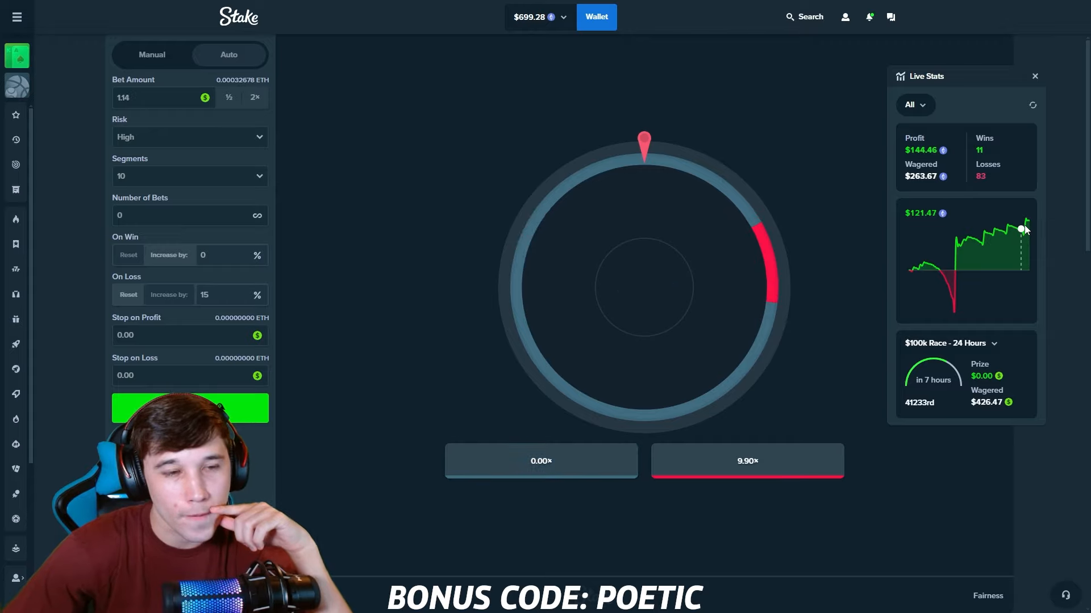
click(190, 408)
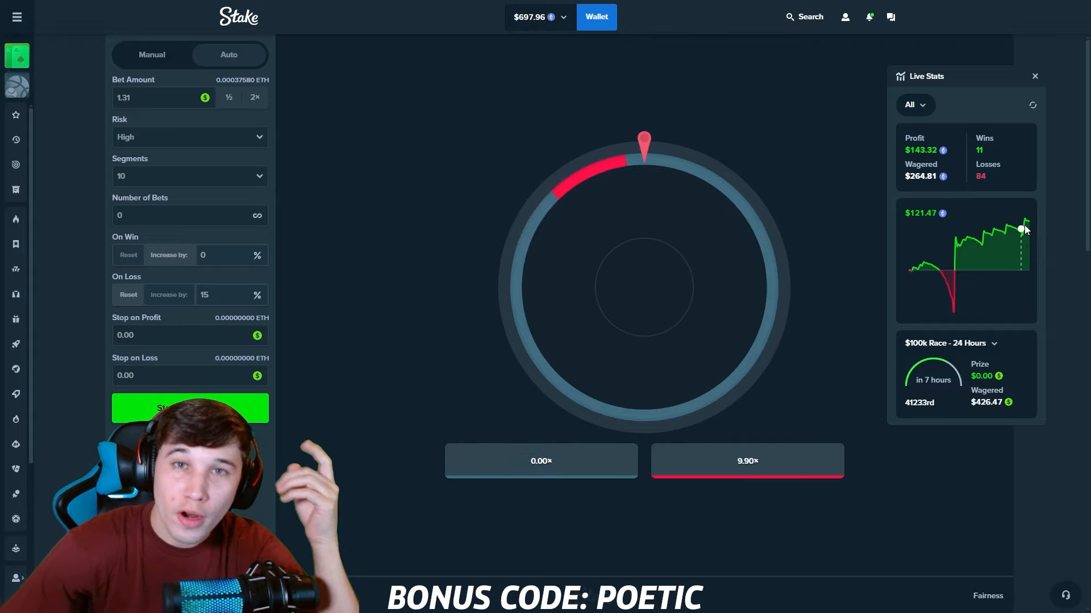
click(190, 408)
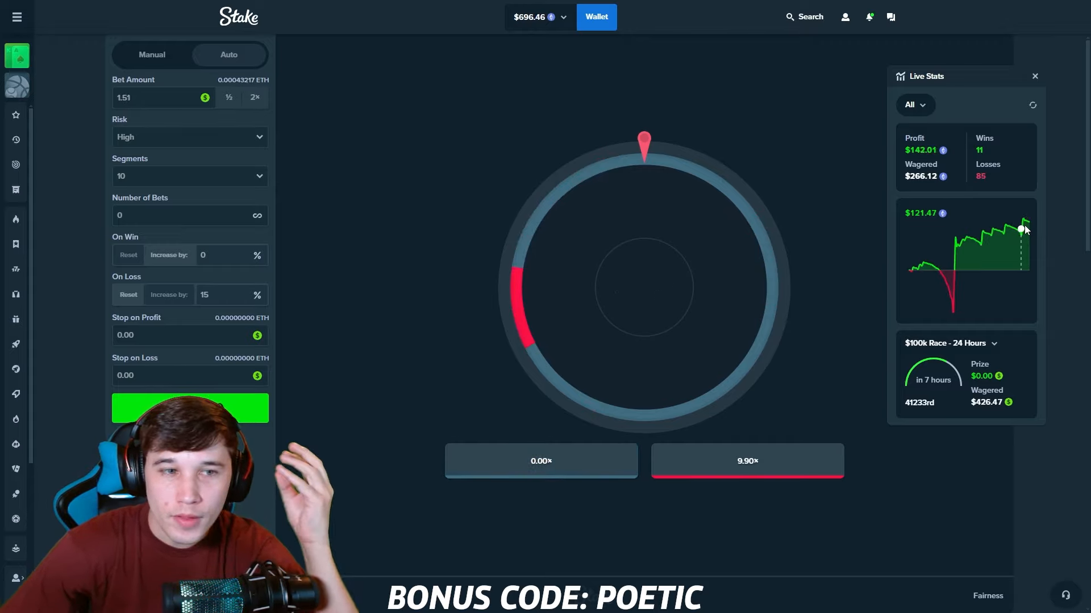
click(190, 408)
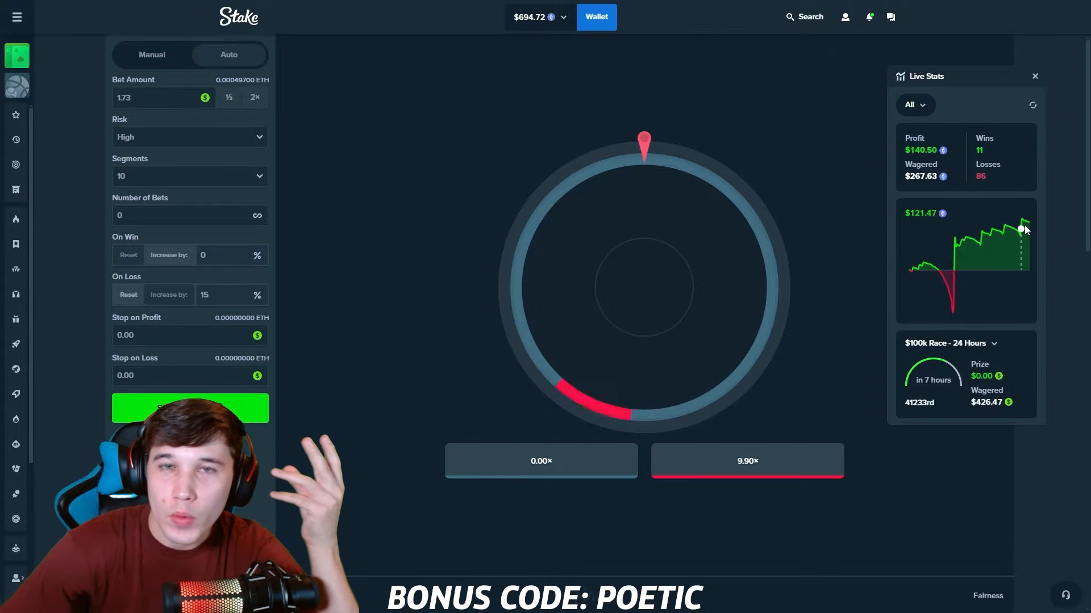
click(190, 408)
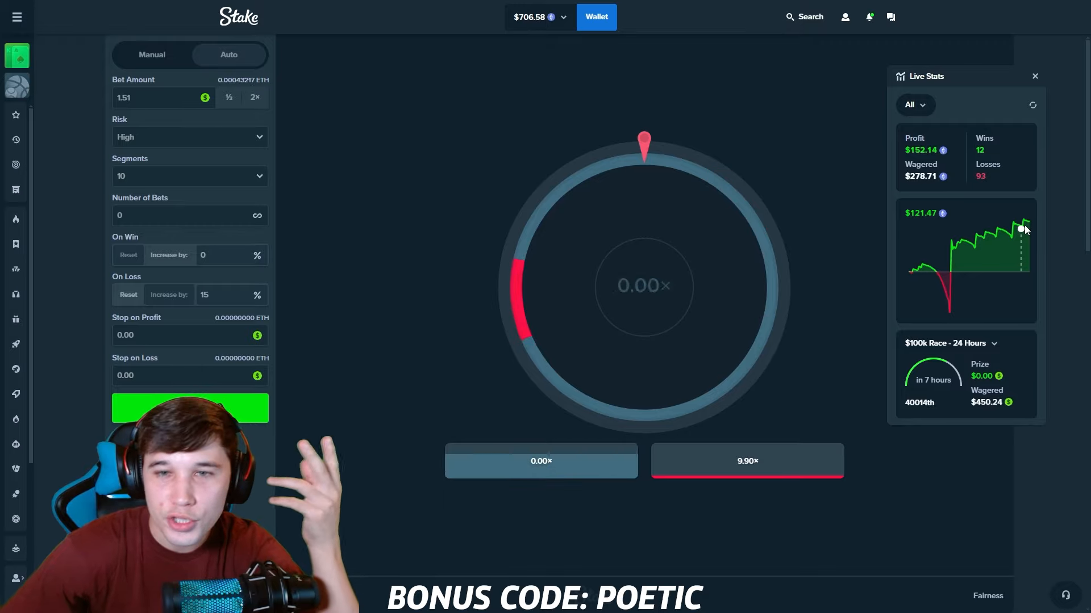
click(190, 408)
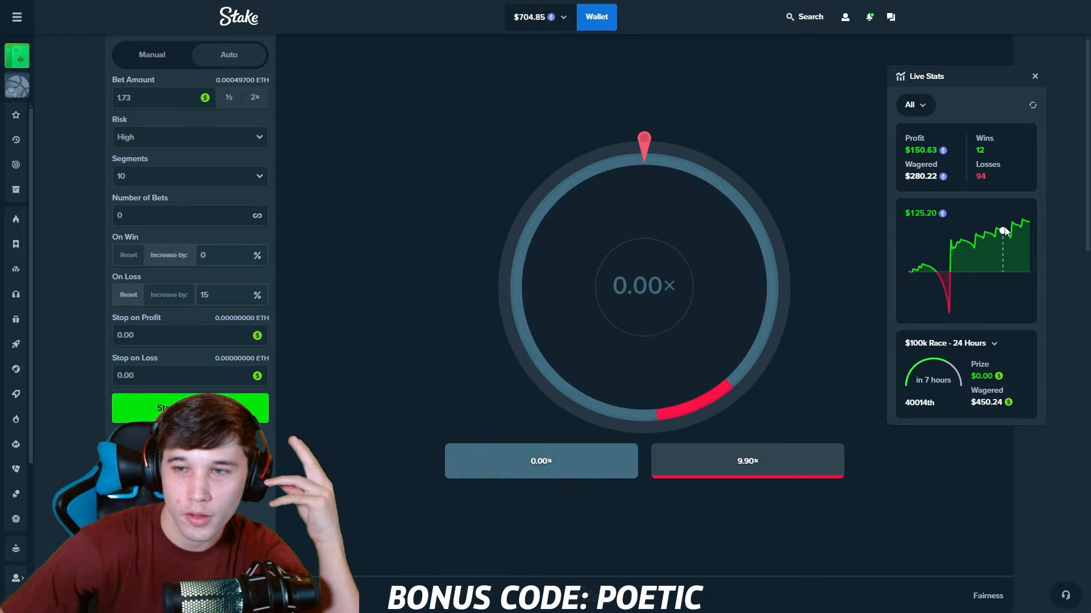
click(190, 407)
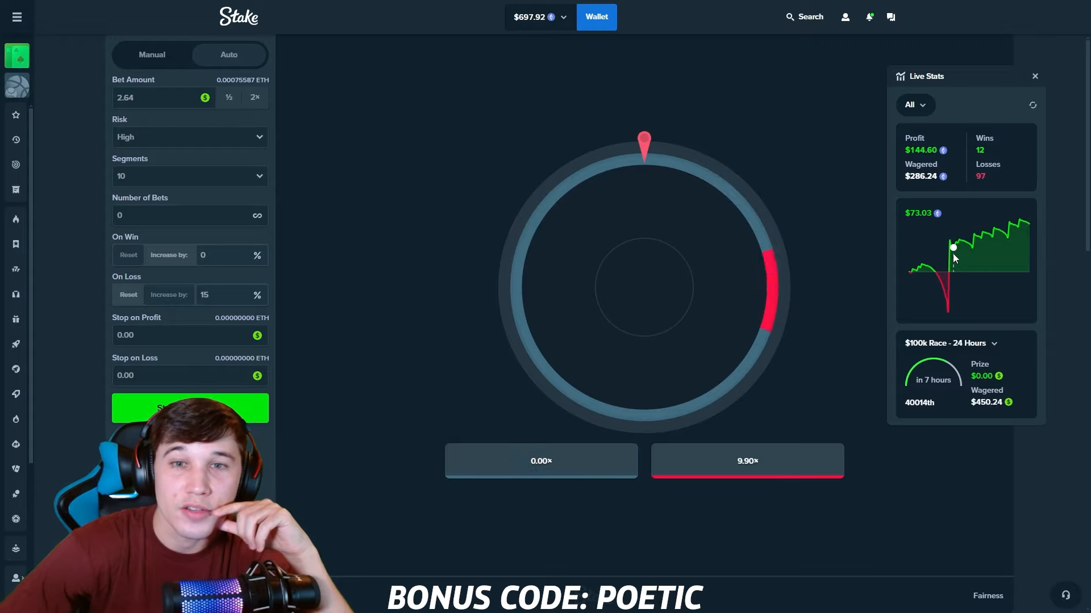
click(190, 408)
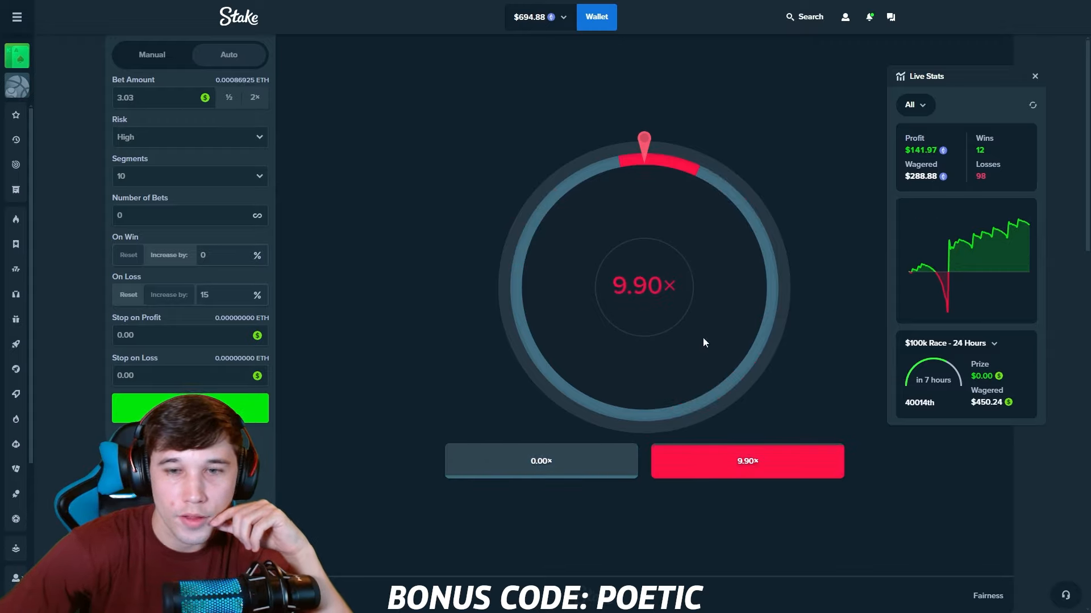
click(190, 408)
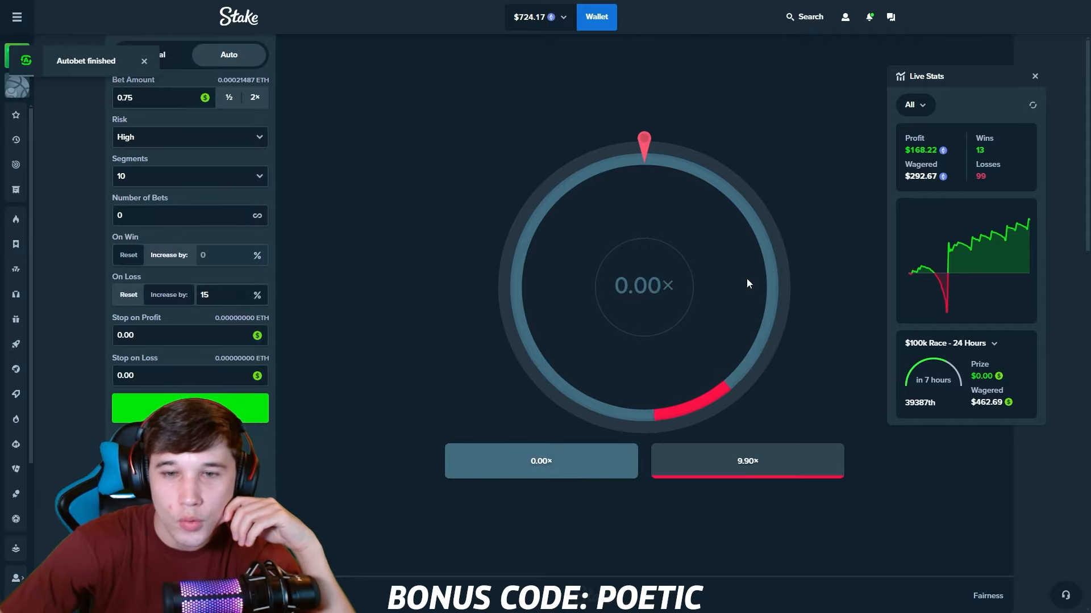
Move from Wheel to the Dice game and select the saved DELTA autobet strategy.
click(145, 61)
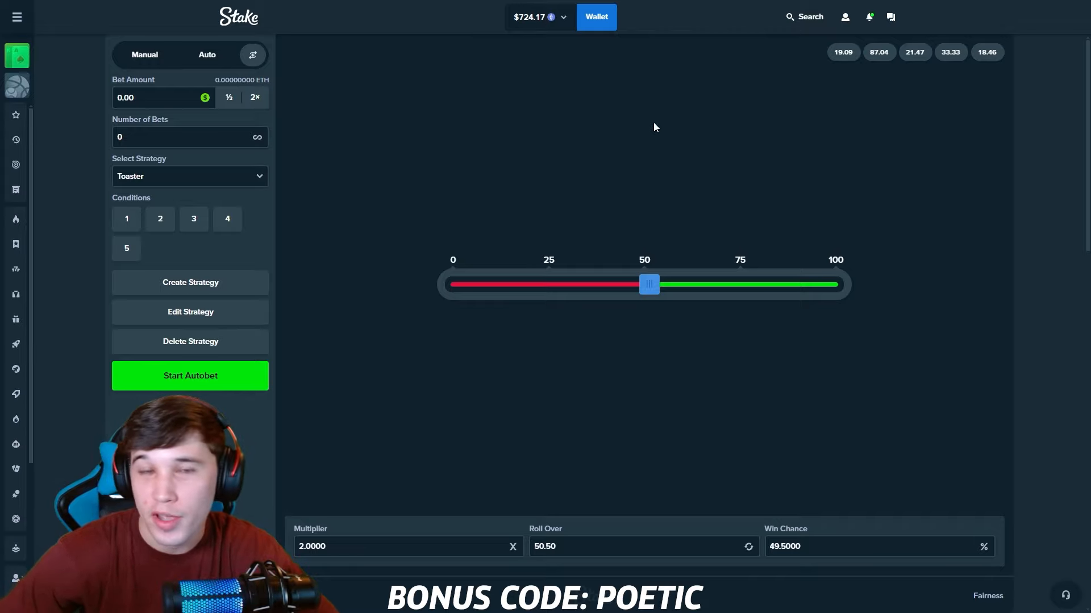
click(189, 176)
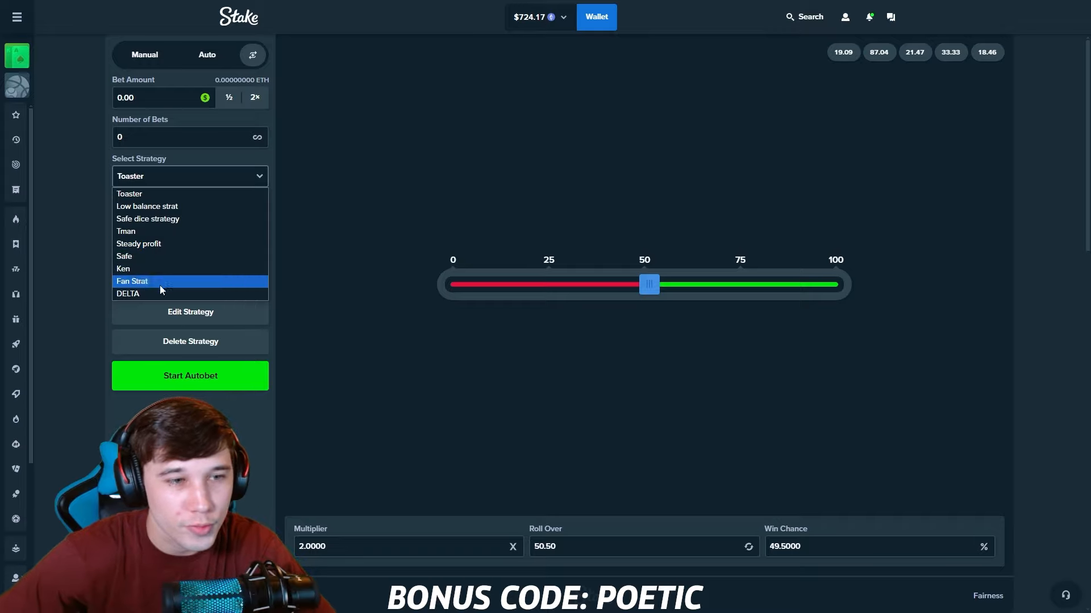
click(128, 293)
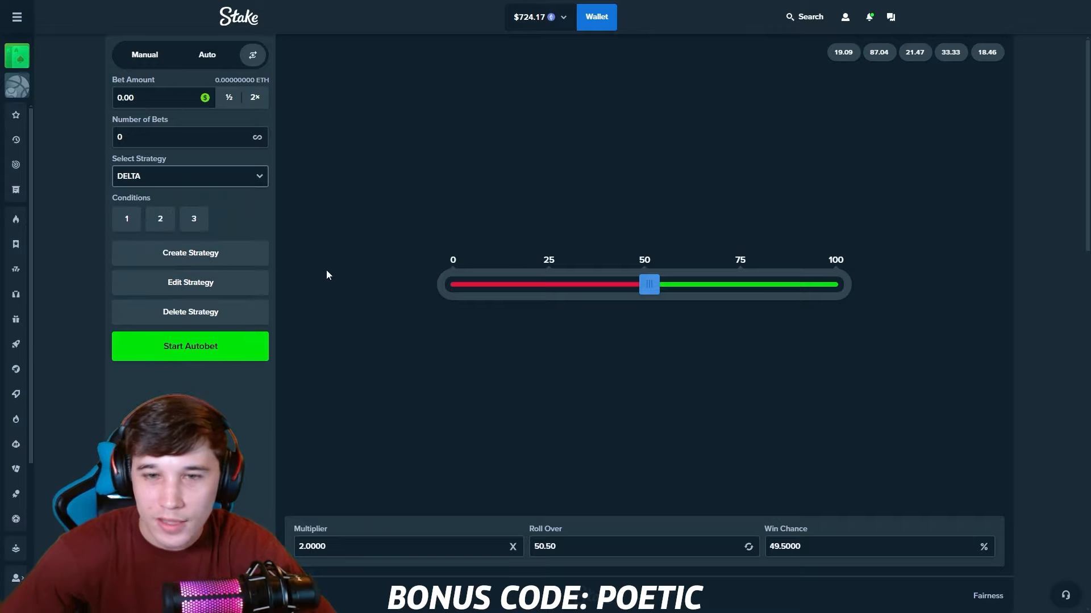
mouse_move(361, 228)
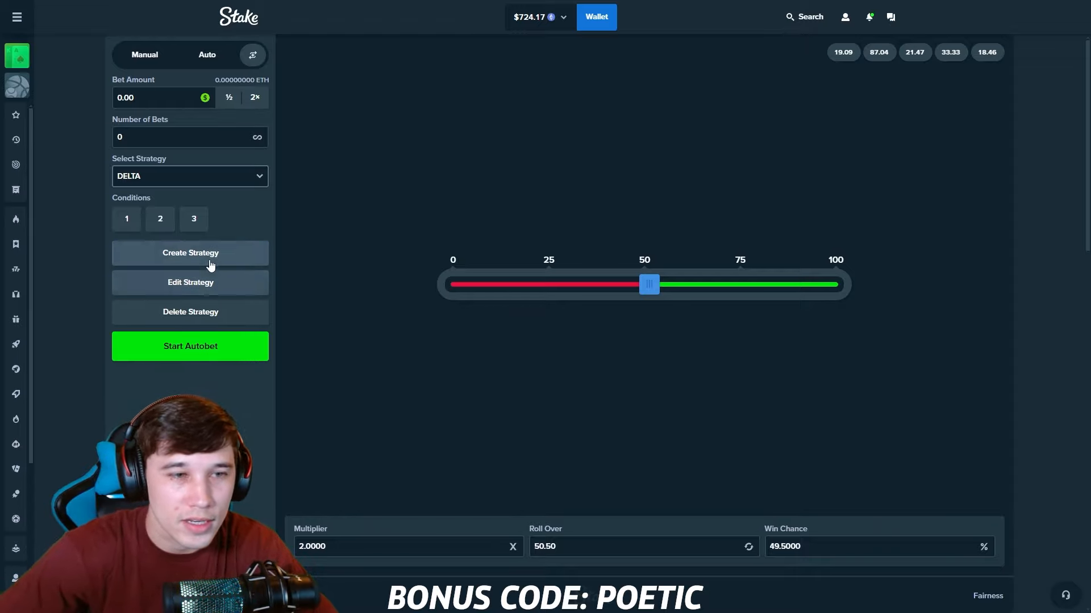
Review DELTA's three Advanced Bet conditions and close the overview.
click(190, 282)
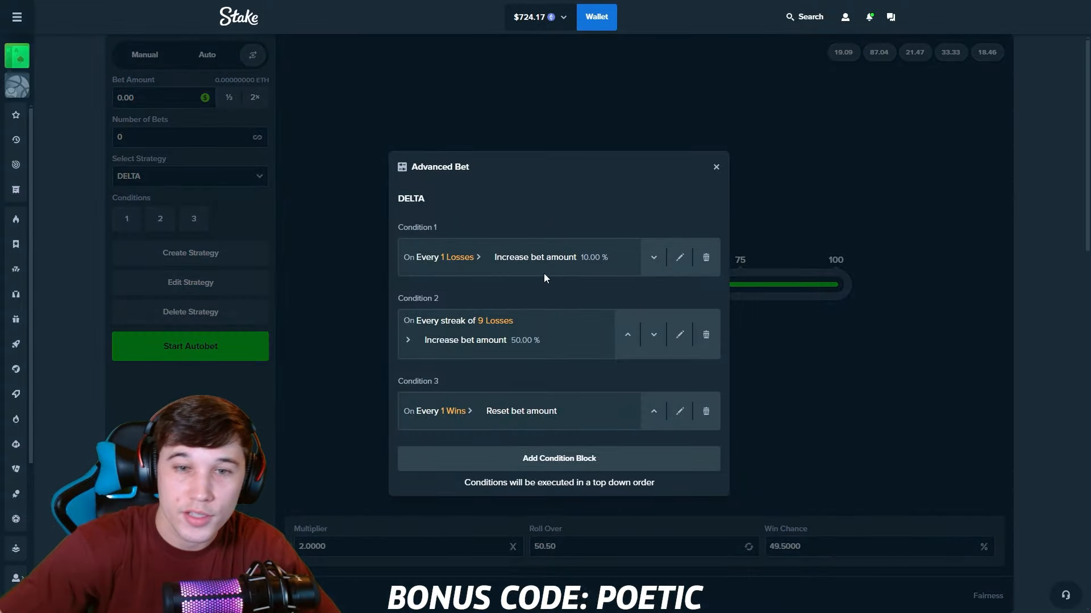
mouse_move(527, 309)
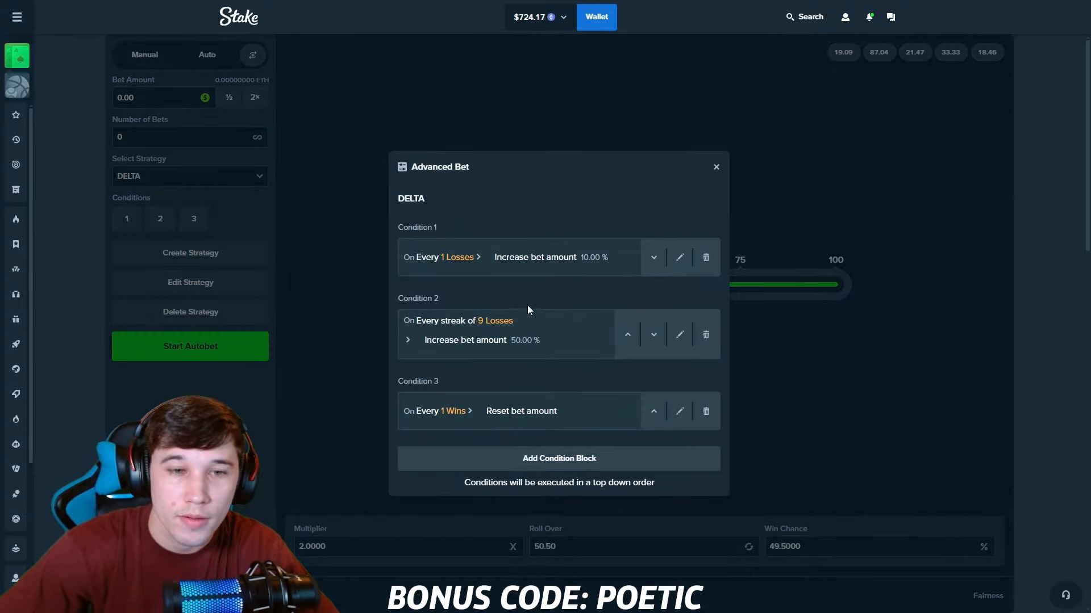
mouse_move(488, 334)
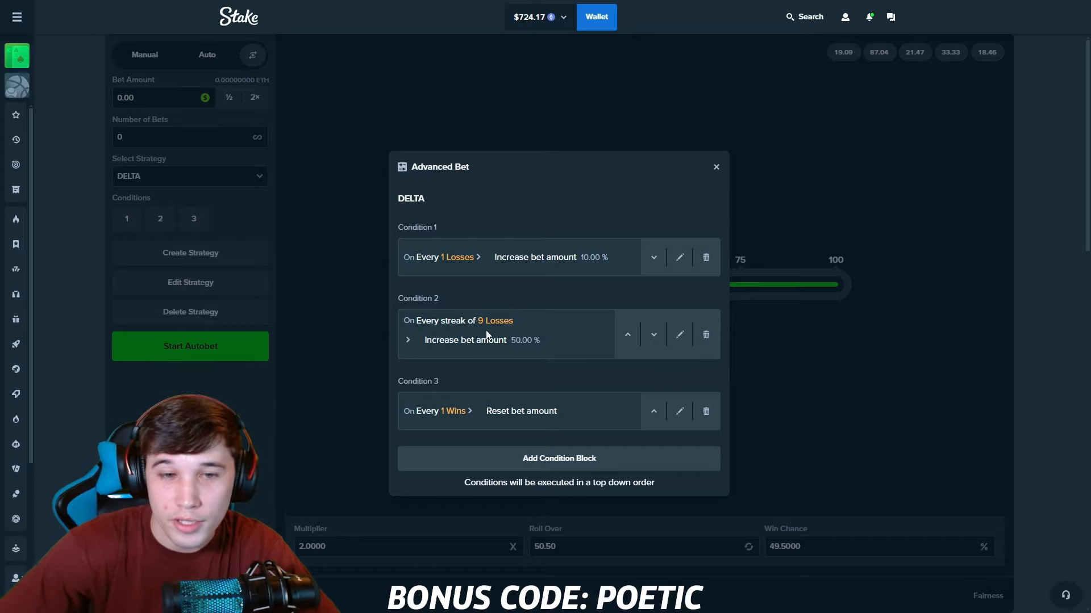
mouse_move(510, 350)
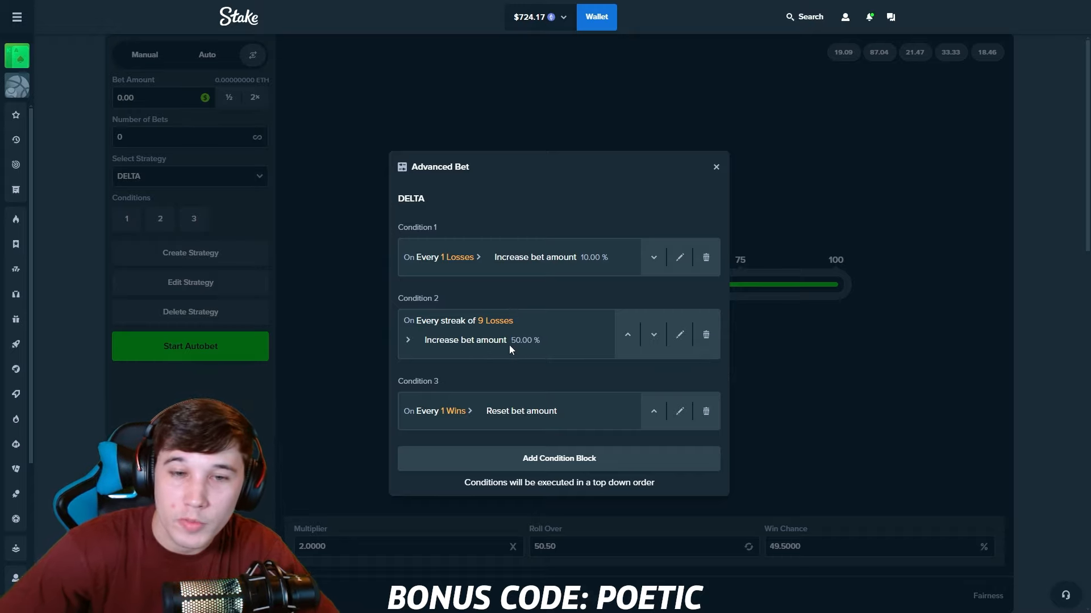
mouse_move(465, 424)
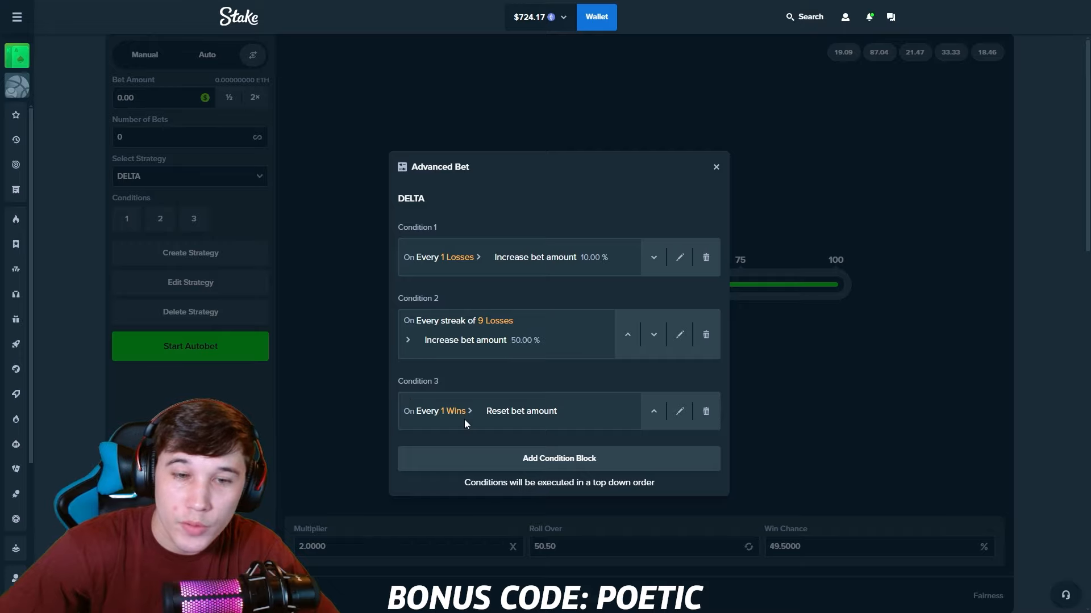
mouse_move(717, 180)
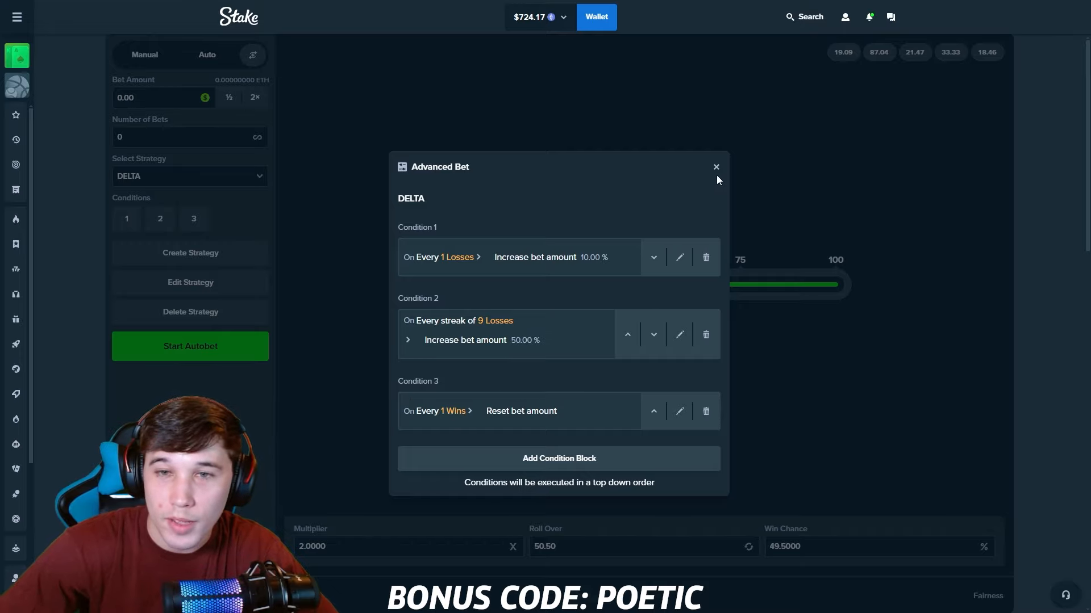
click(714, 167)
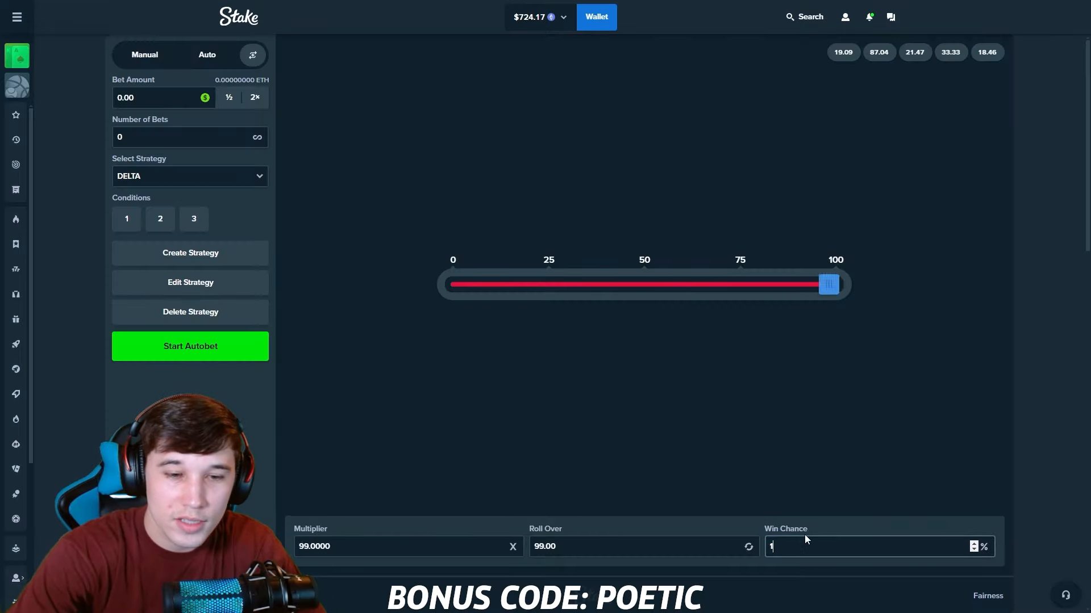
Set win chance to 10% (9.9x, roll over 90.00) and bet amount to 0.10.
text(10.0000)
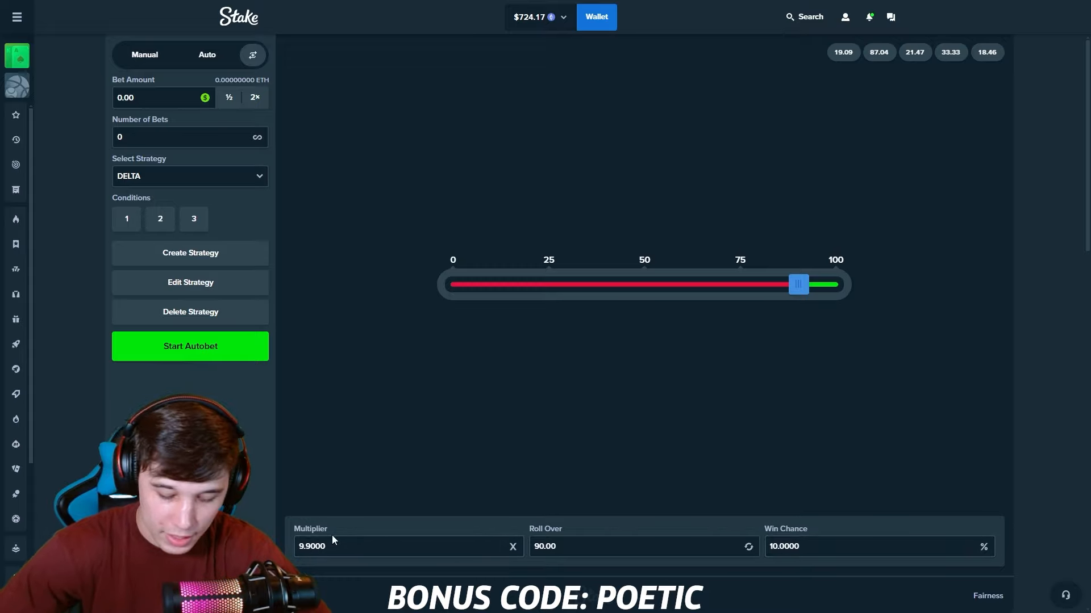
mouse_move(155, 87)
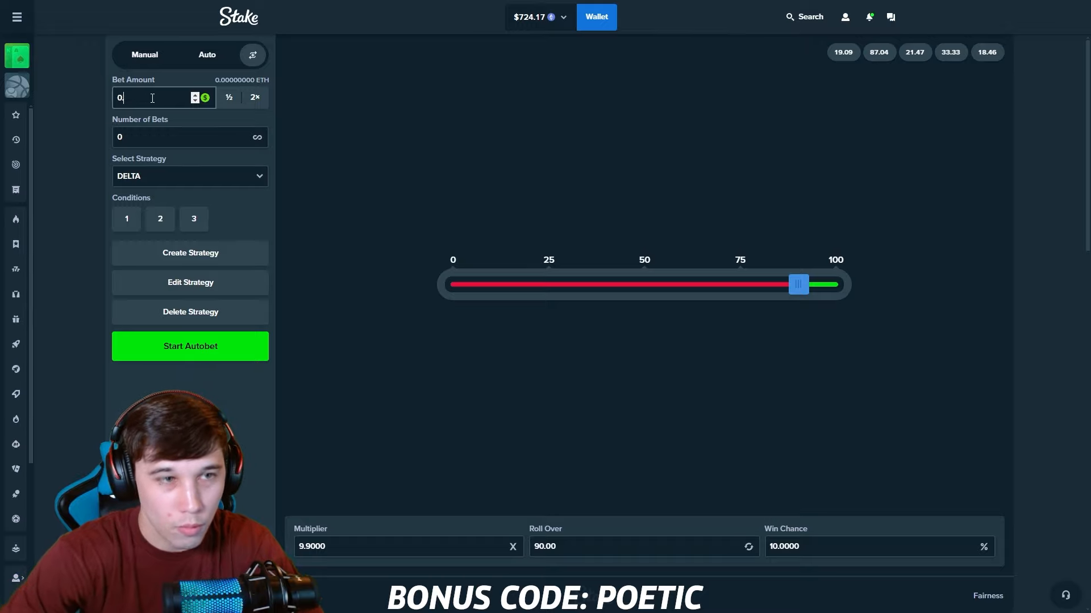
text(.10)
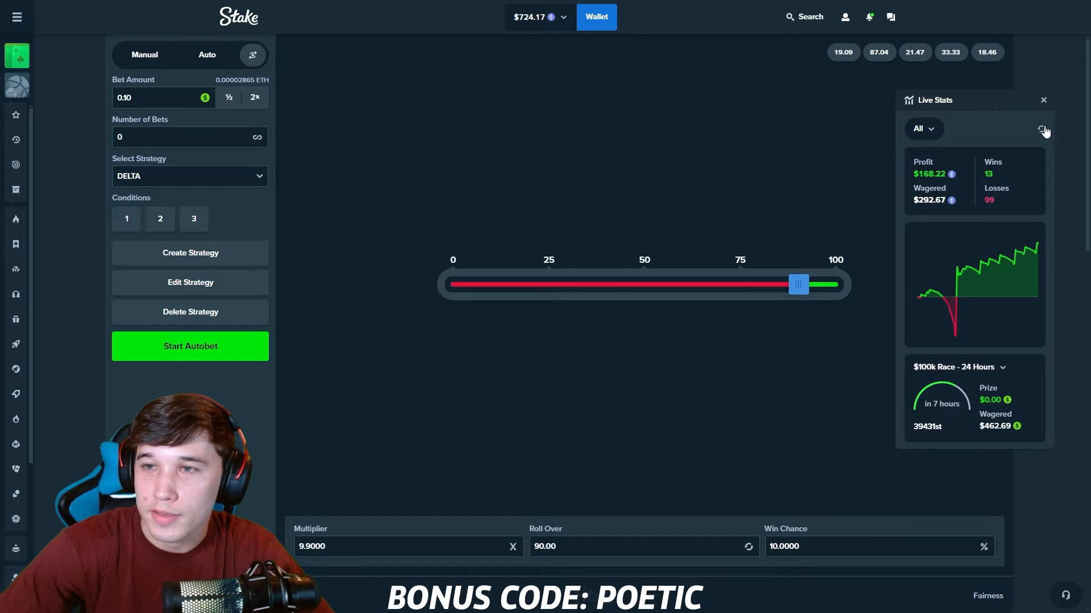
Reset the live stats and run the DELTA autobet to its finish at $111.74 profit.
click(1043, 128)
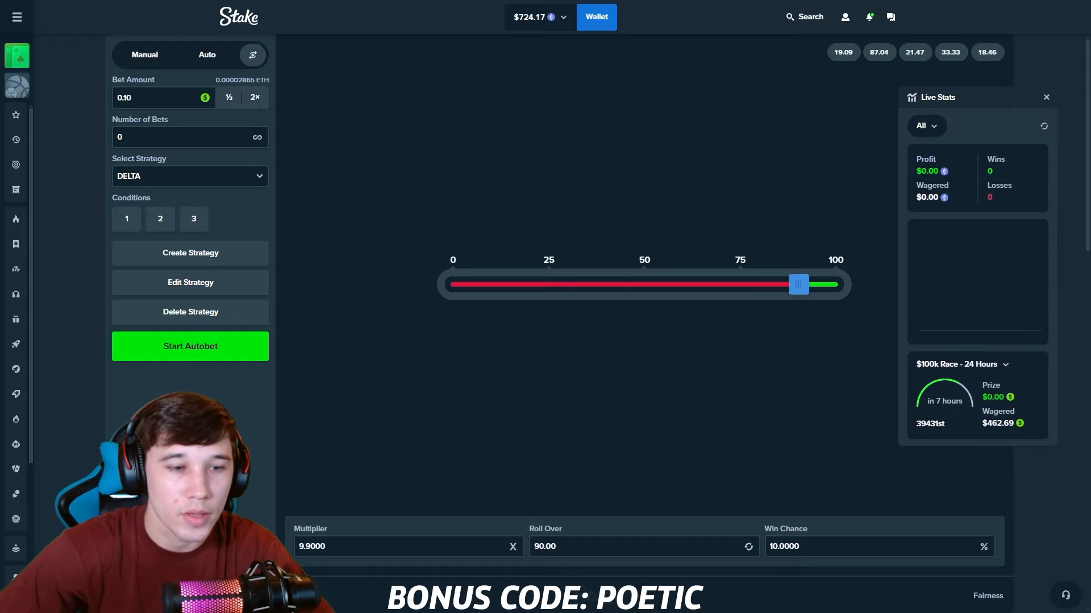
click(190, 345)
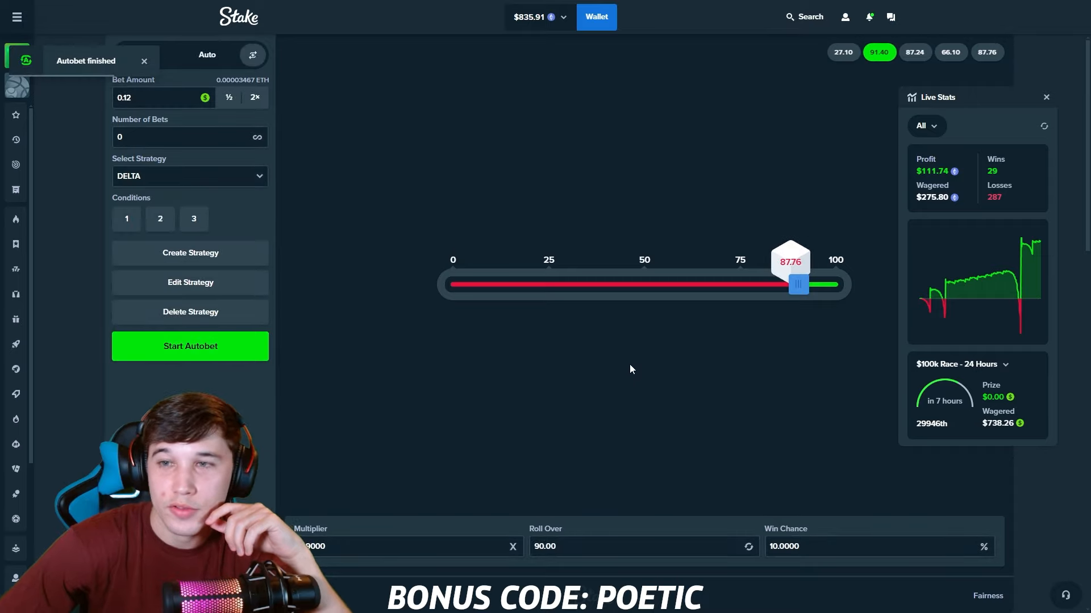
mouse_move(898, 200)
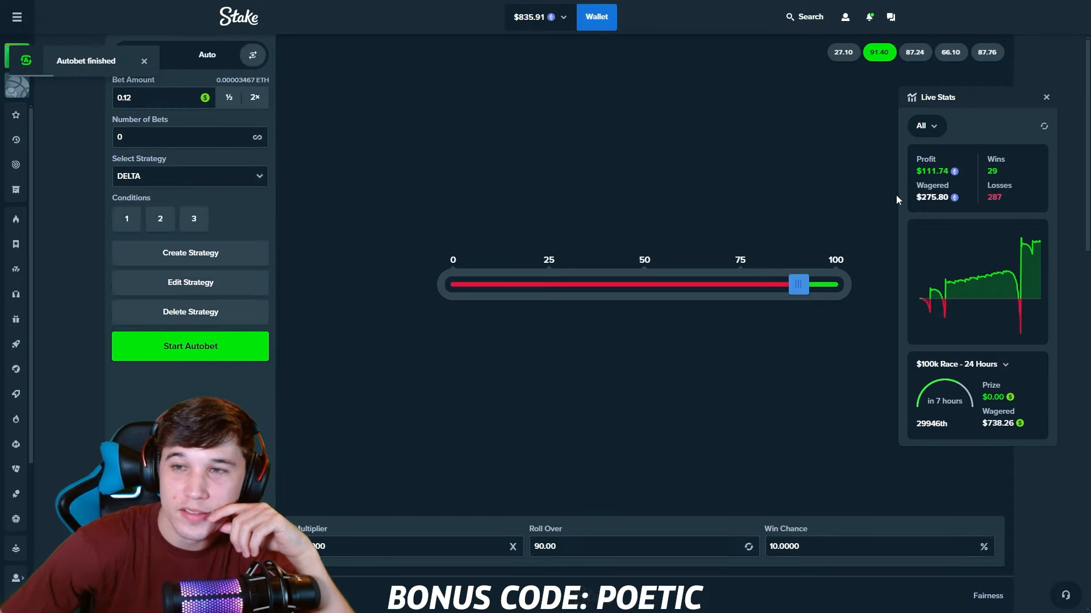
Dismiss the 'Autobet finished' notice and head back toward the casino lobby.
click(144, 60)
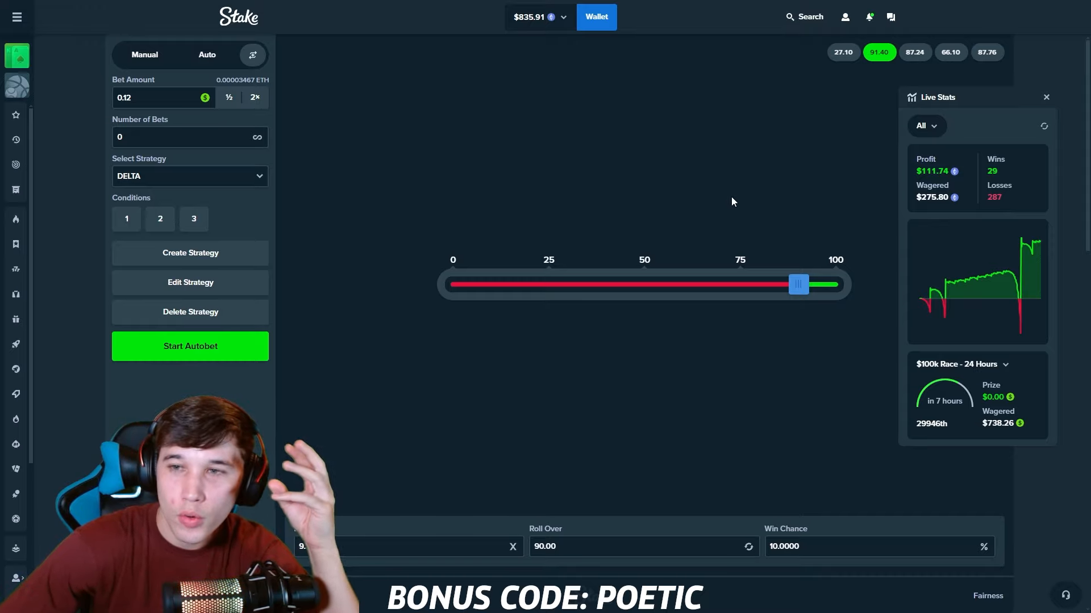
mouse_move(731, 226)
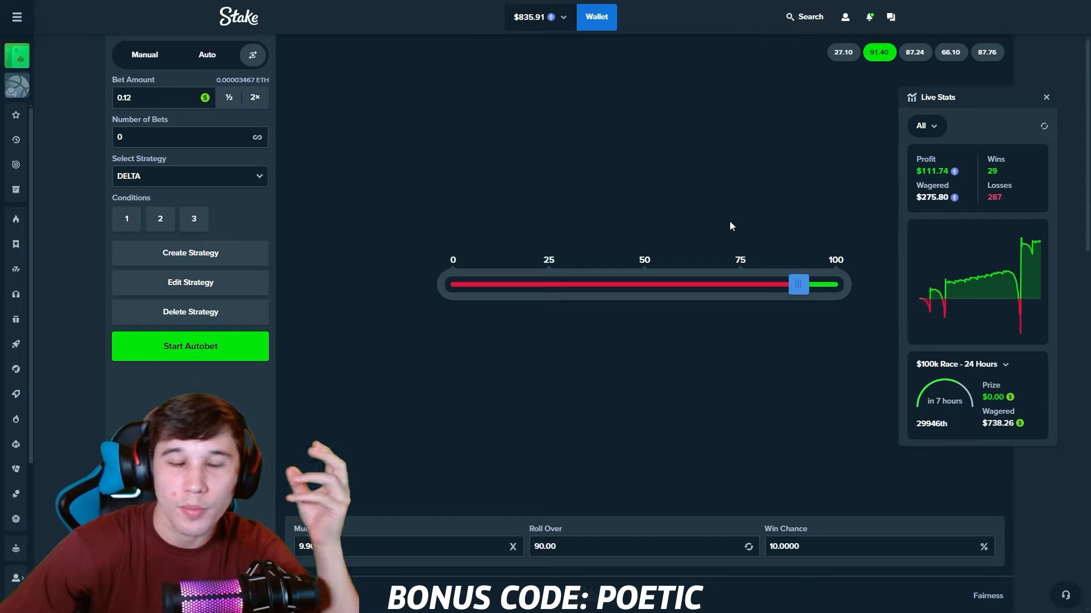
mouse_move(622, 137)
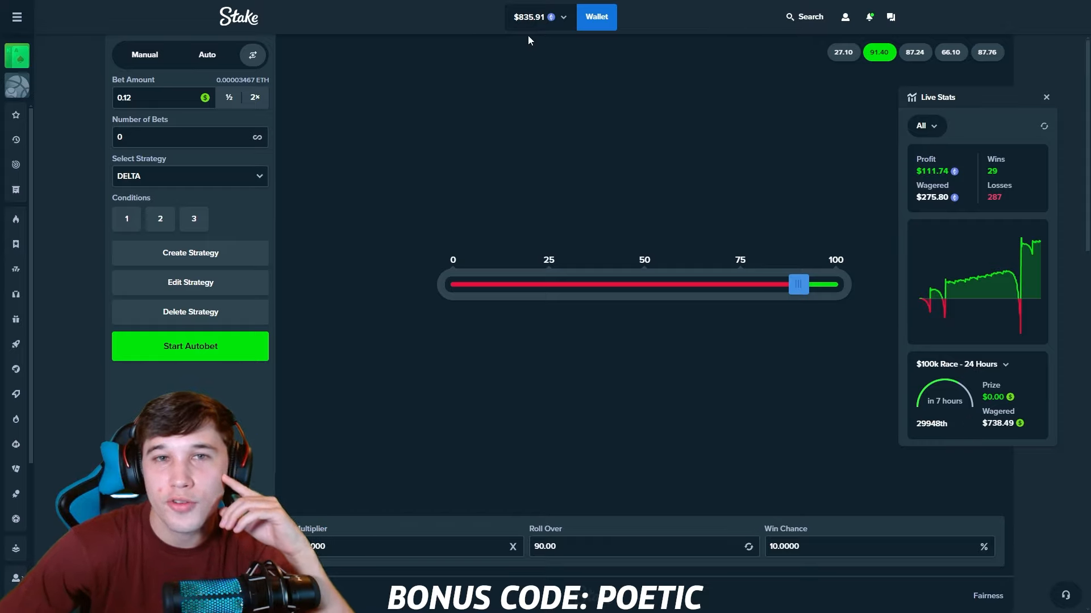
mouse_move(744, 110)
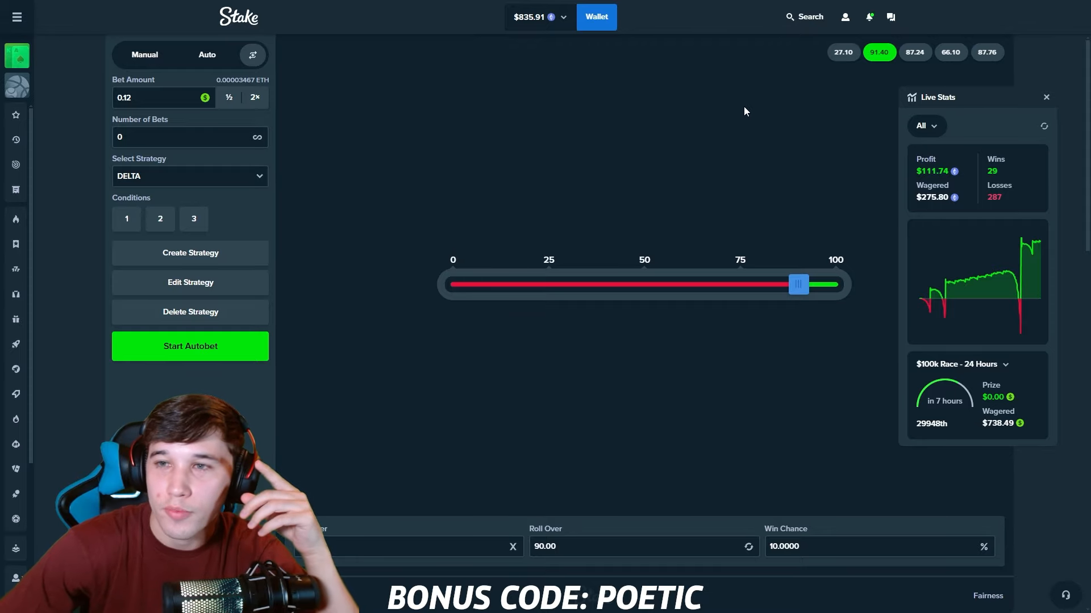
mouse_move(737, 108)
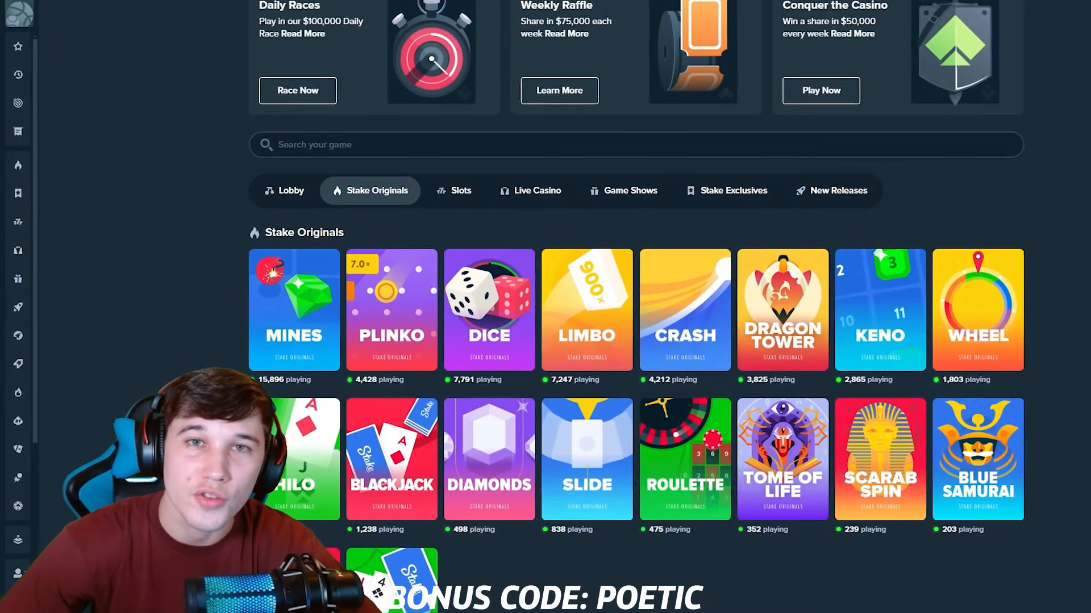
scroll(down, 3)
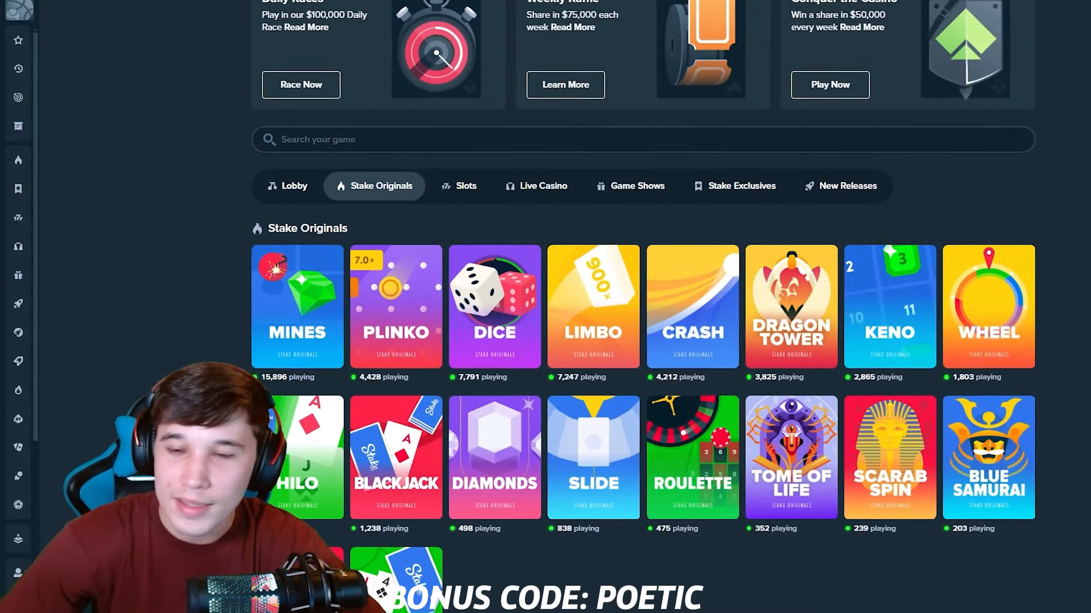
scroll(up, 3)
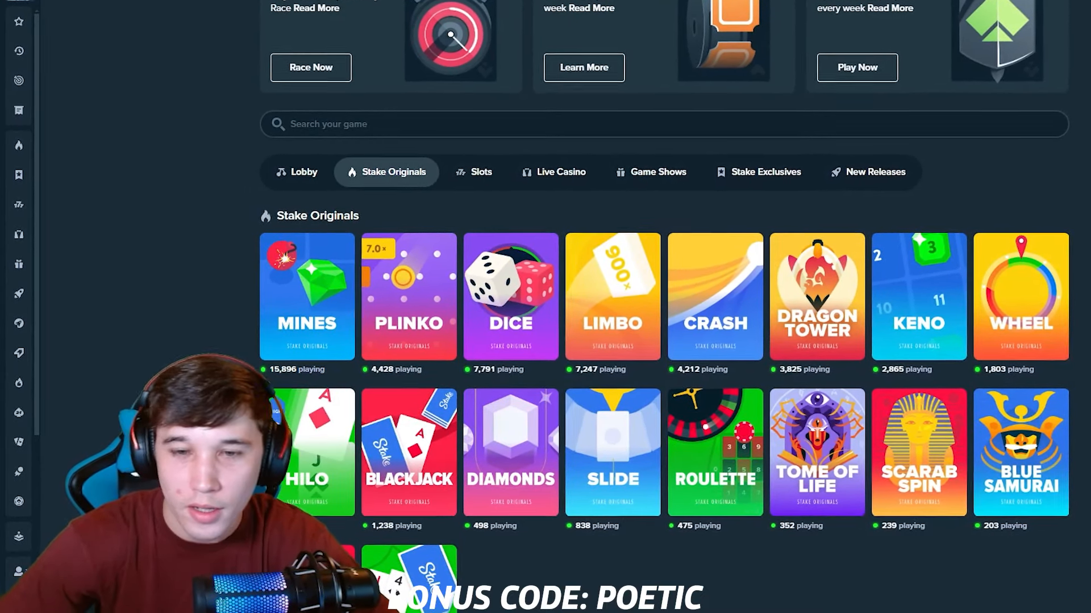
scroll(up, 3)
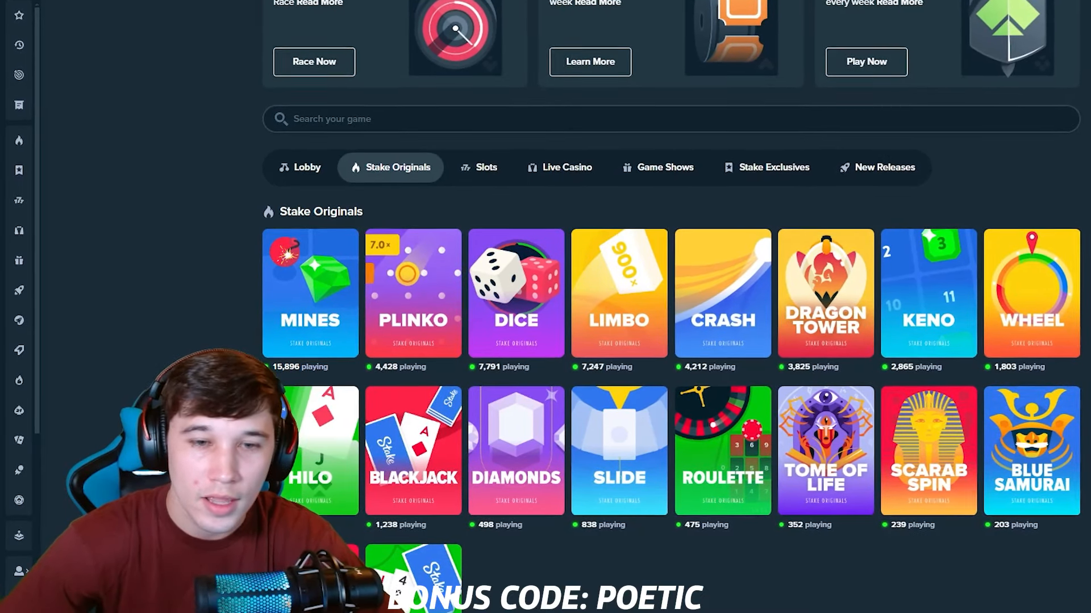